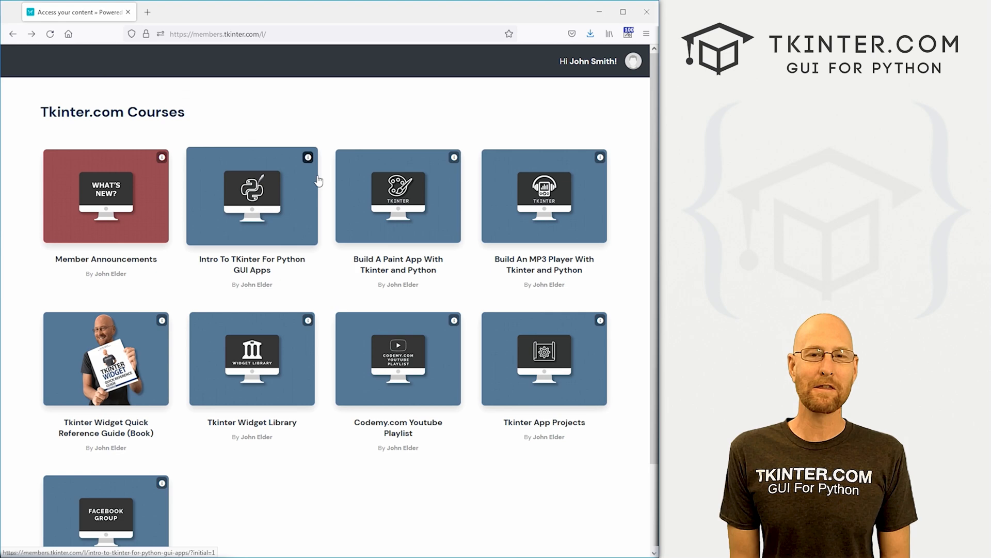
# Step: Enter the Intro To TKinter For Python GUI Apps course and scroll its lesson sidebar
pyautogui.click(251, 196)
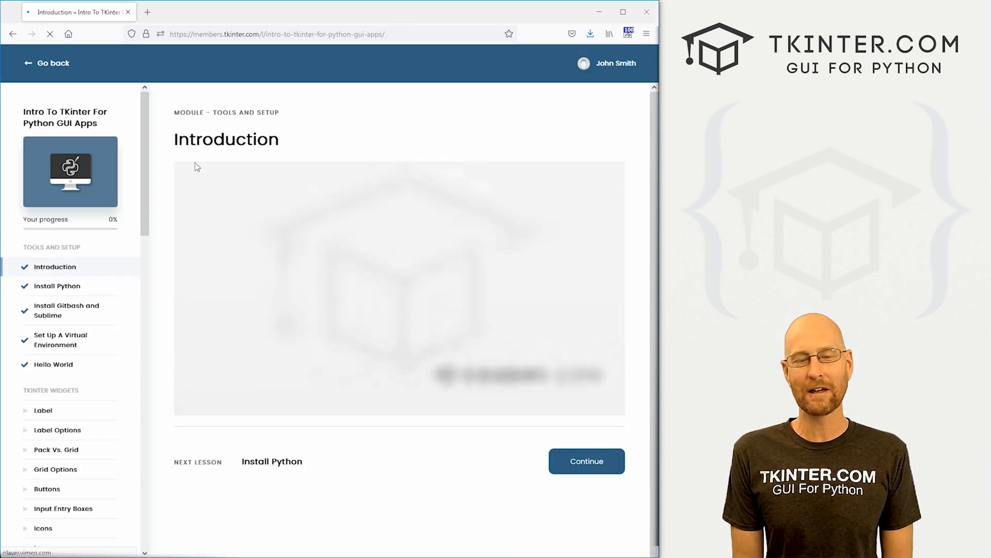
pyautogui.scroll(-3)
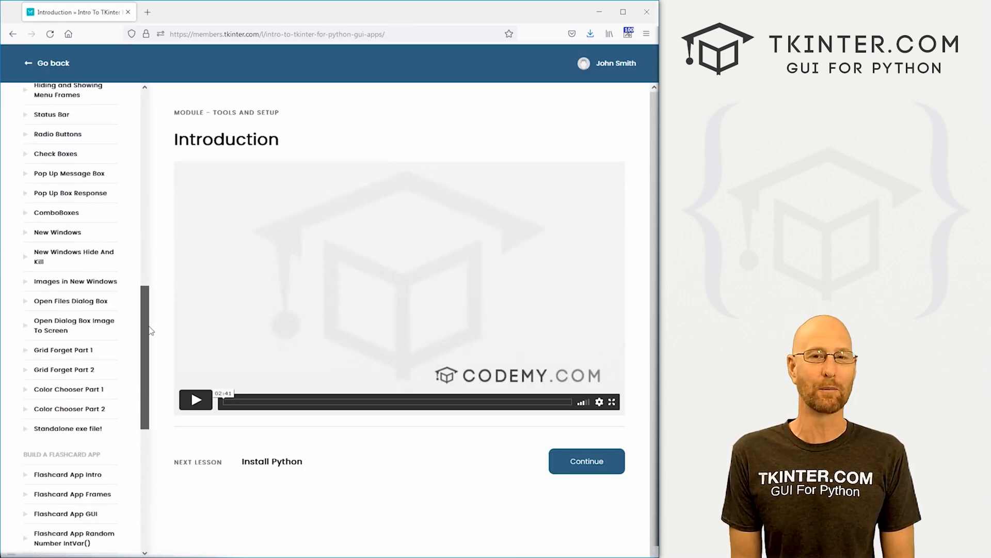
pyautogui.click(46, 63)
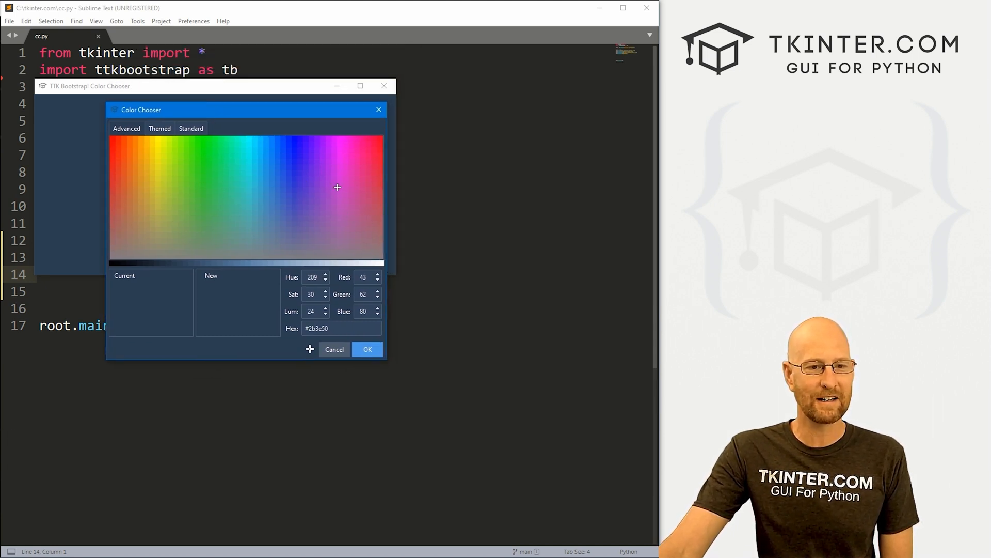
# Step: Choose a pink shade in the Color Chooser, confirm it, and reopen the chooser
pyautogui.click(343, 167)
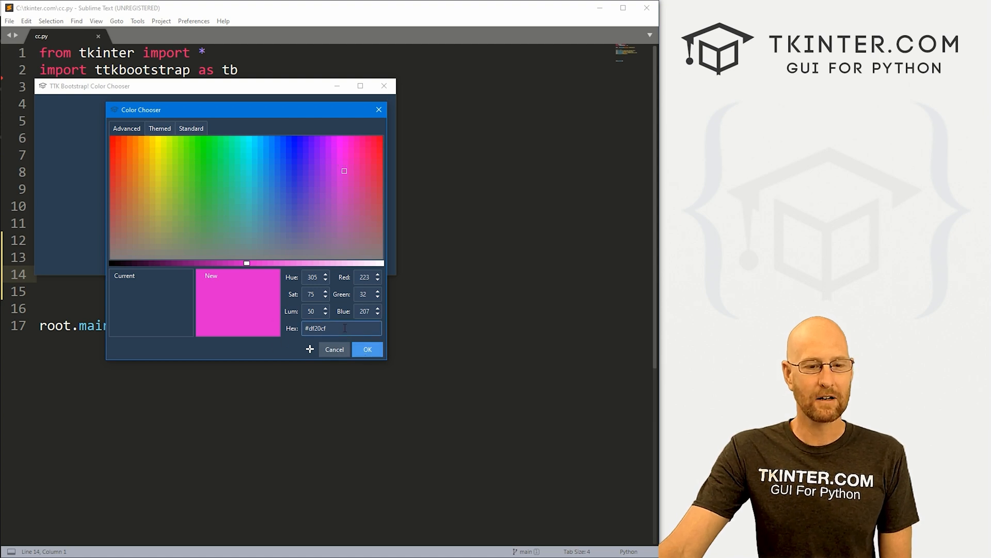
pyautogui.click(367, 349)
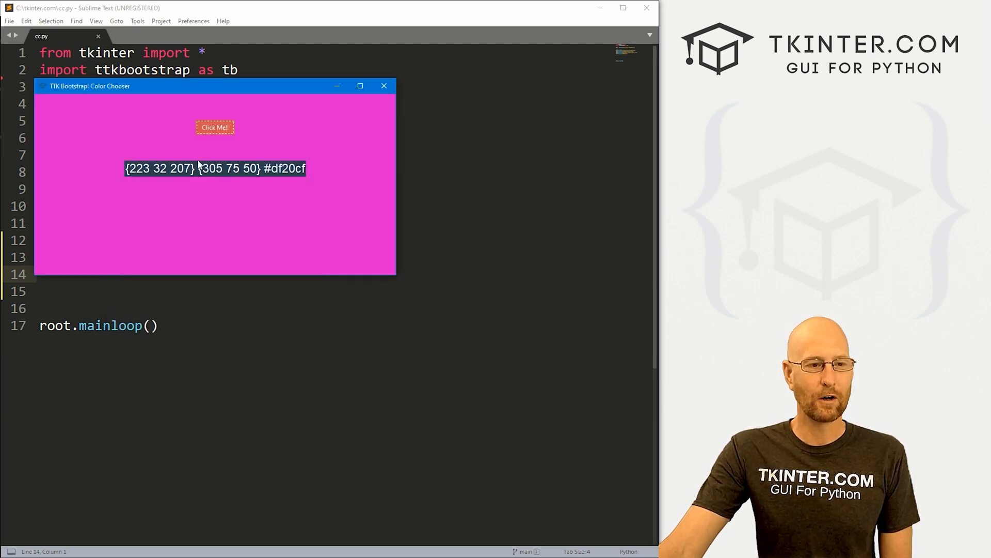
pyautogui.click(215, 127)
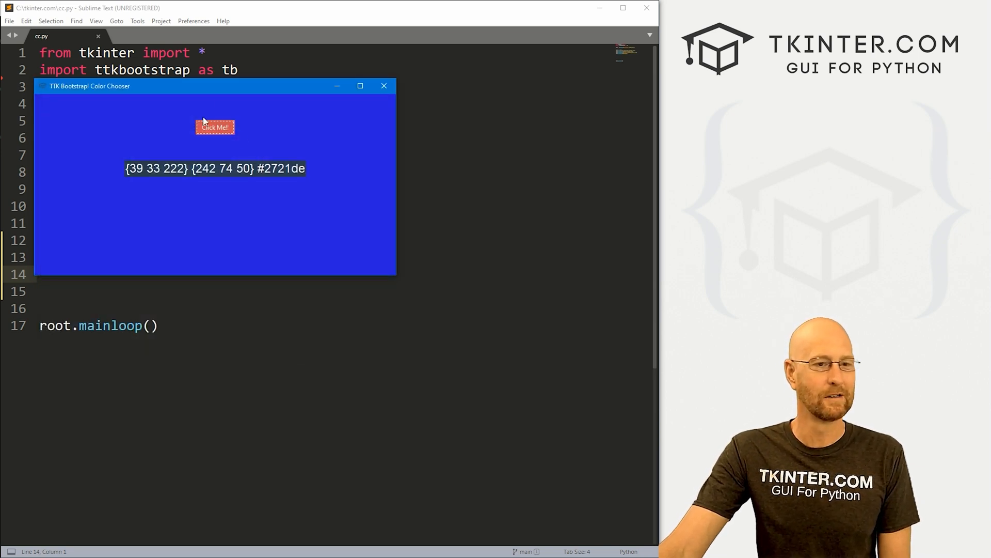
pyautogui.moveTo(312, 145)
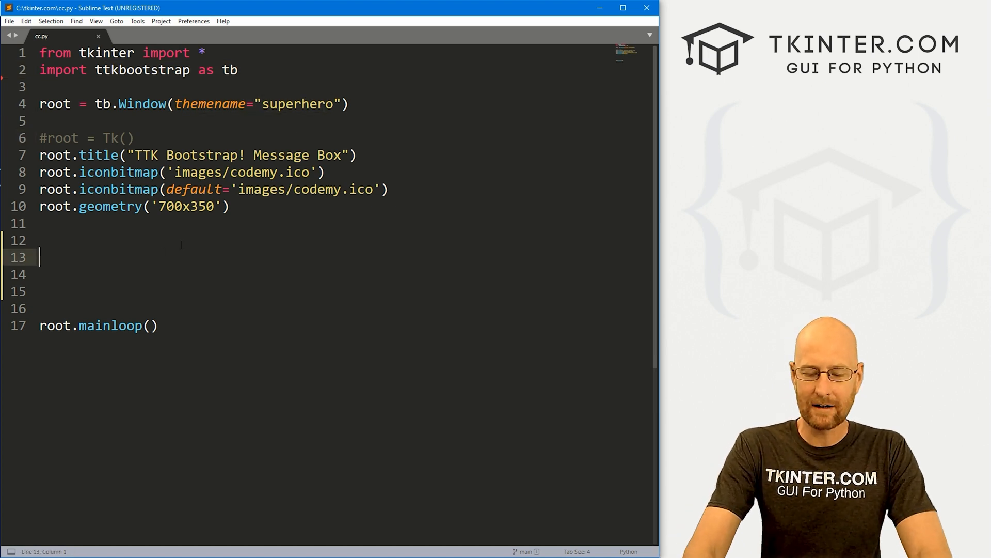
# Step: Write my_button = tb.Button(root, text="Click Me!", bootstyle="danger", command=cc)
pyautogui.write('my_')
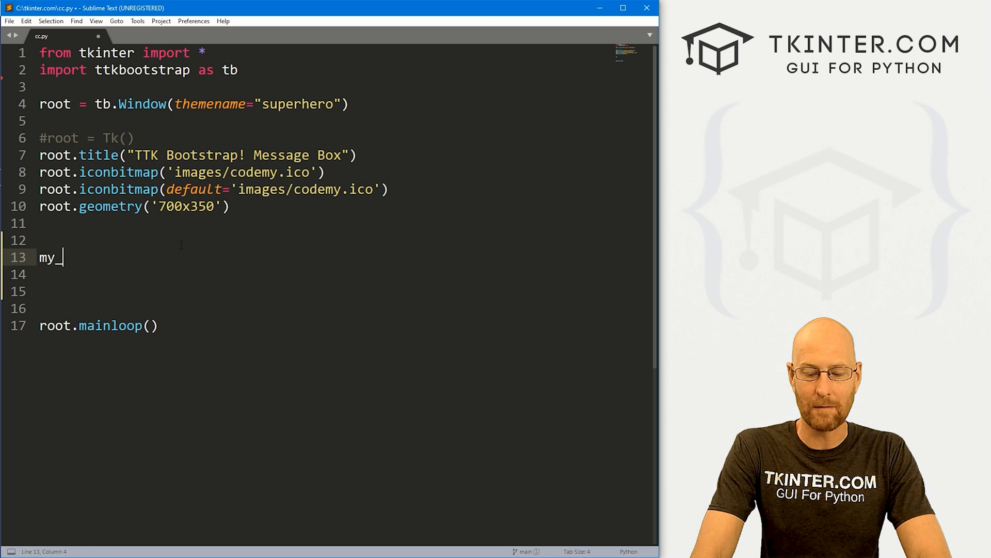
pyautogui.write('button = tb.')
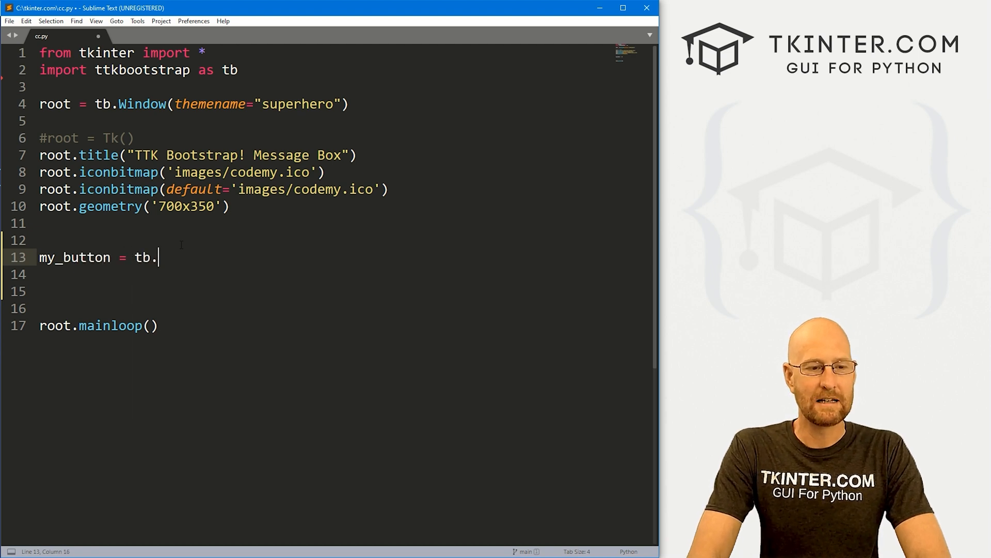
pyautogui.write('Button(root)')
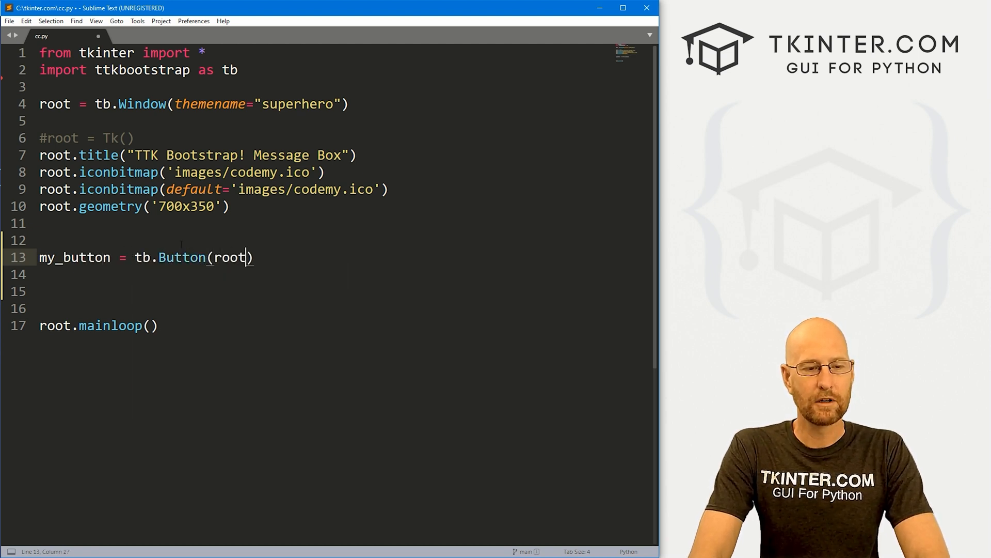
pyautogui.write(', text="Click Me!",')
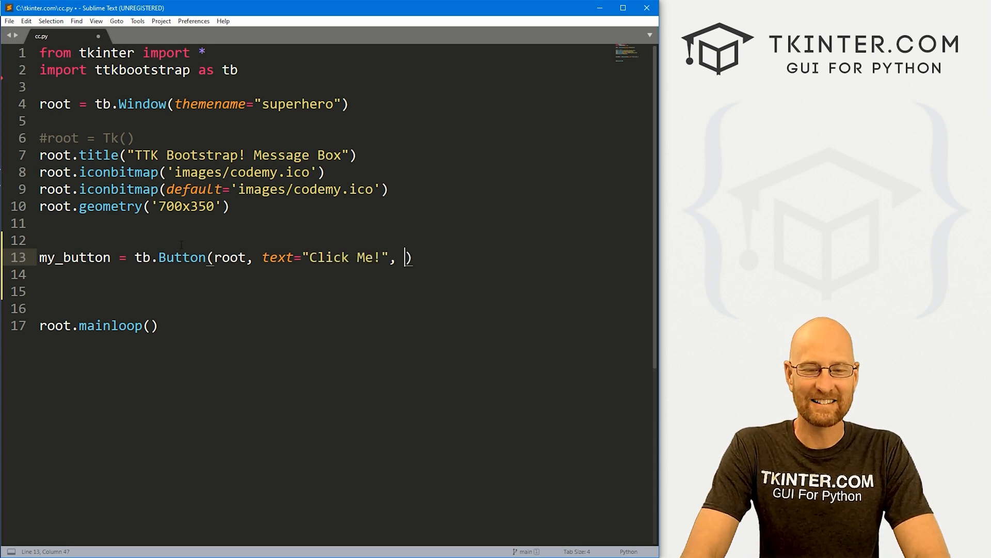
pyautogui.write('bootstyle')
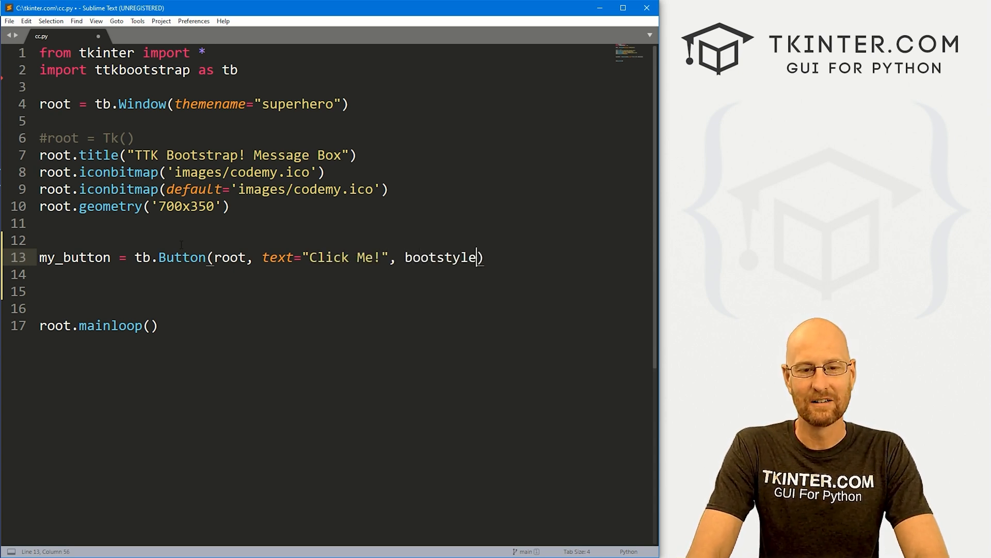
pyautogui.write('="danger"')
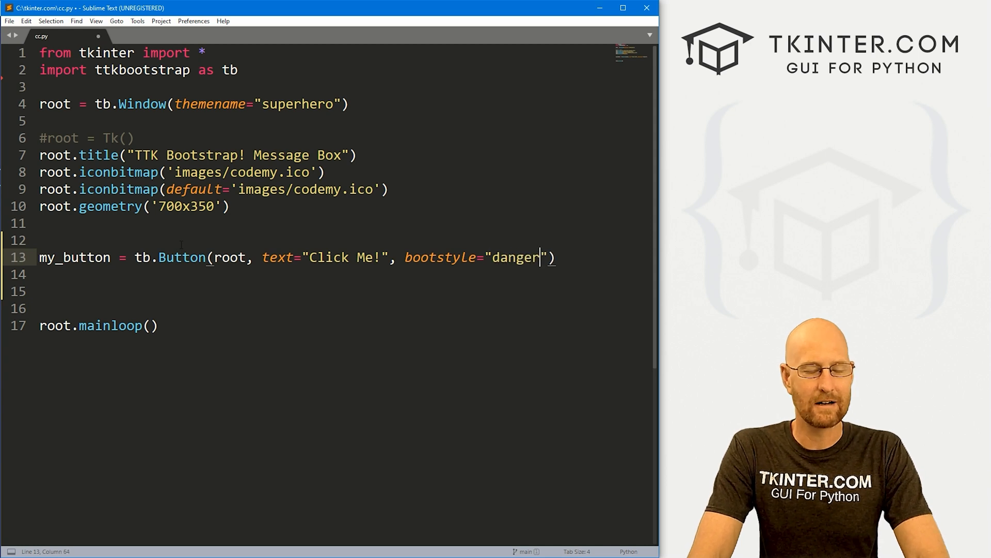
pyautogui.write(', command=cc')
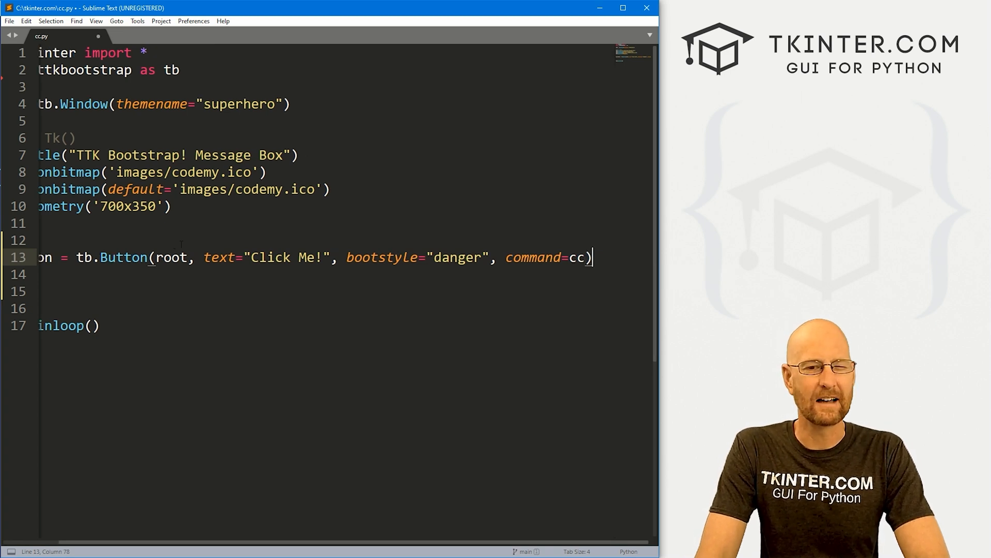
pyautogui.doubleClick(577, 257)
pyautogui.write('my')
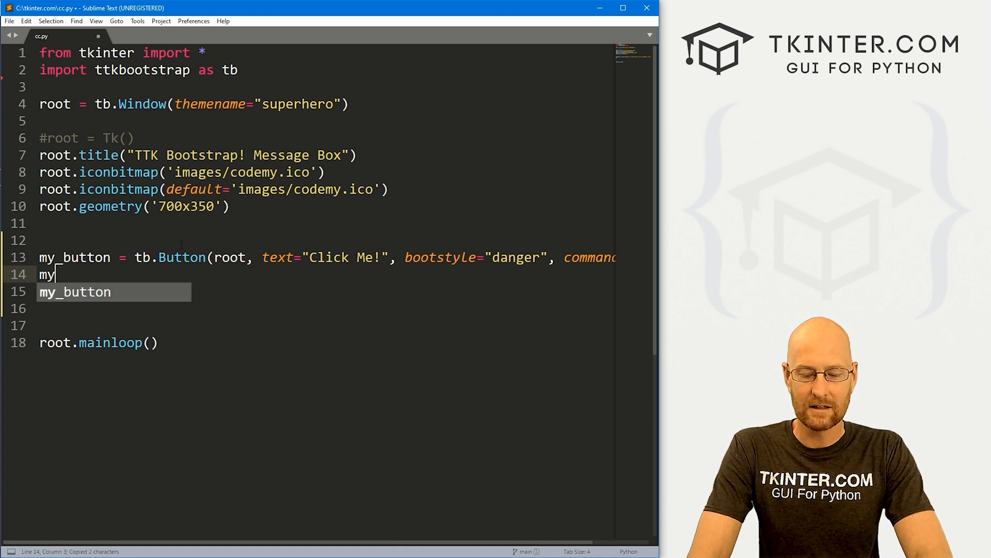
# Step: Pack the button with my_button.pack(pady=40)
pyautogui.write('_button.pack')
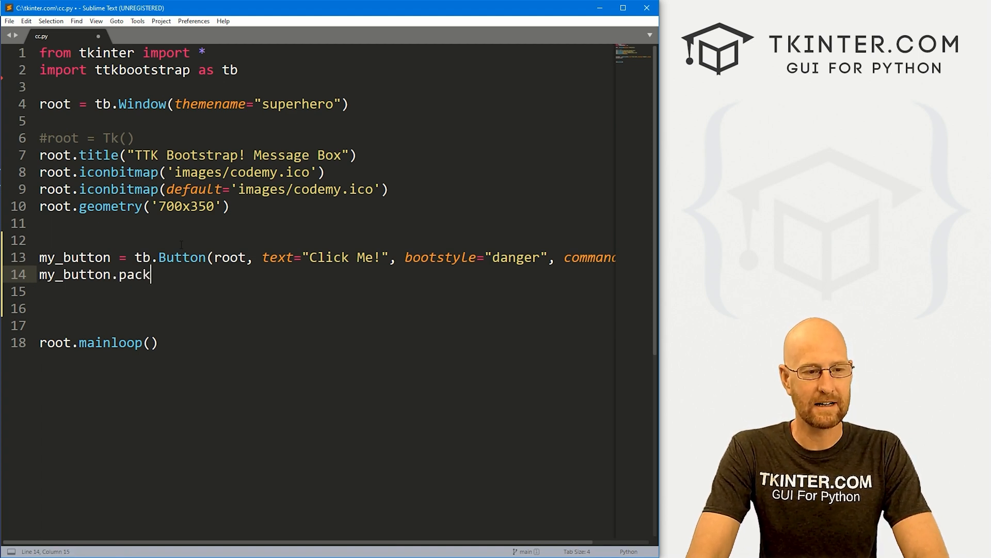
pyautogui.write('(pad')
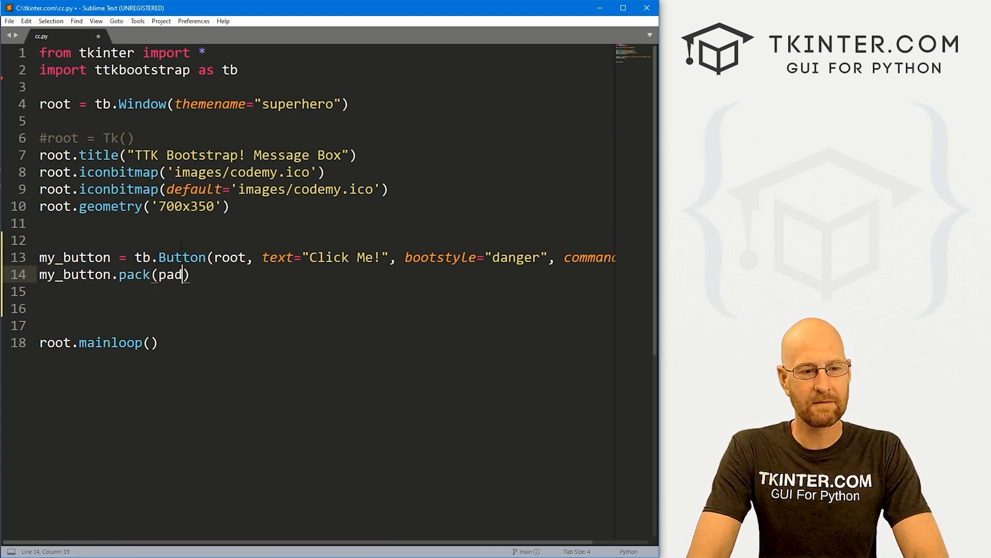
pyautogui.write('y=40')
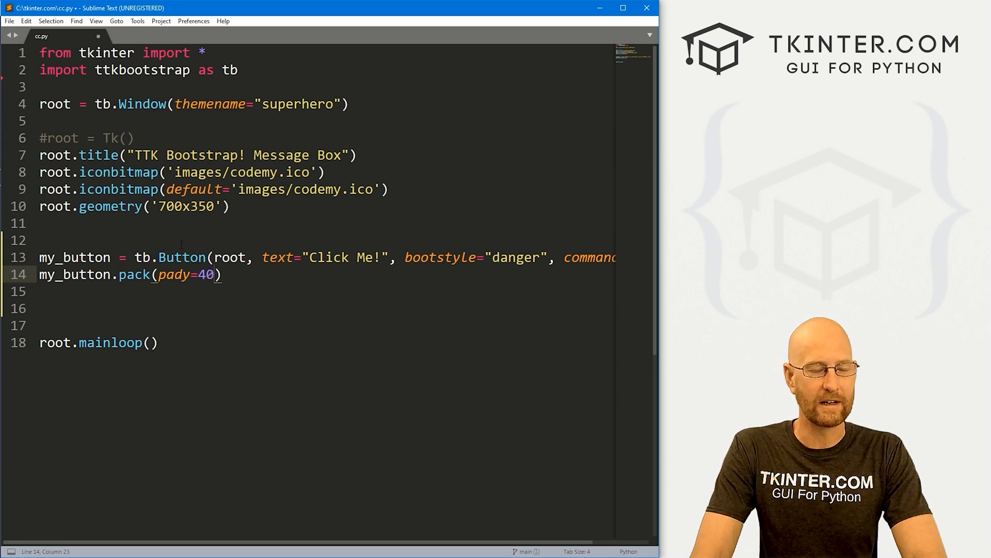
pyautogui.write('my')
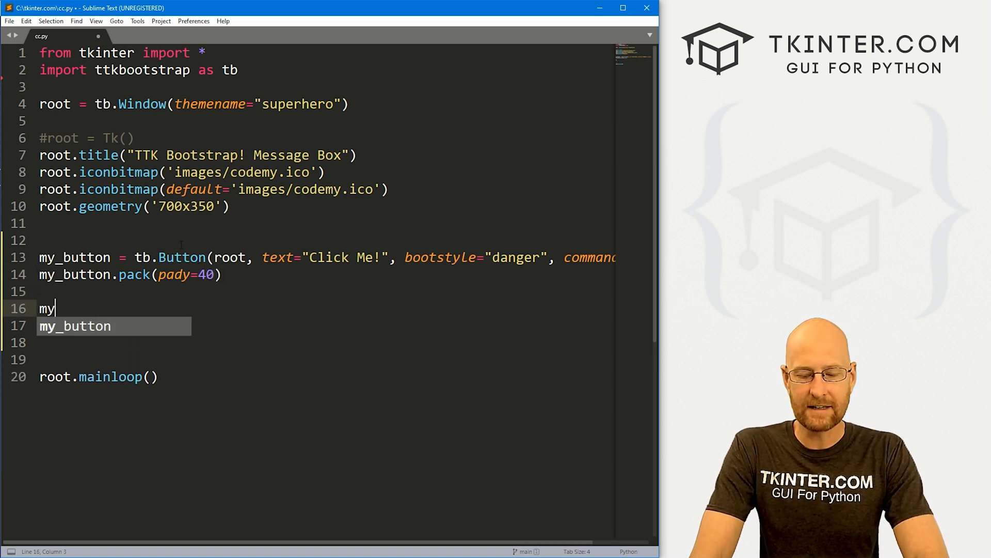
# Step: Write my_label = tb.Label(root, text="", font=("Helvetica", 18)) and pack it with pady=10
pyautogui.write('_label')
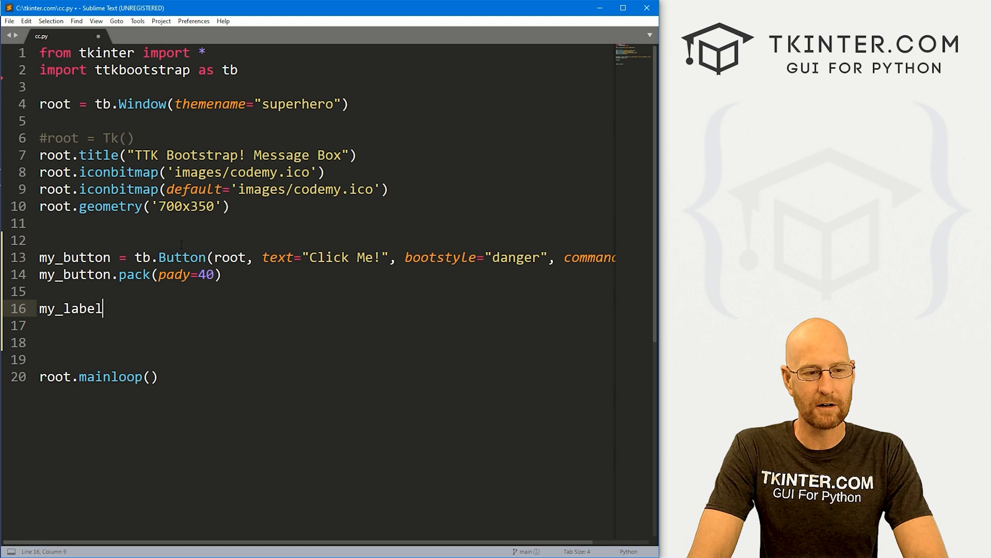
pyautogui.write('=')
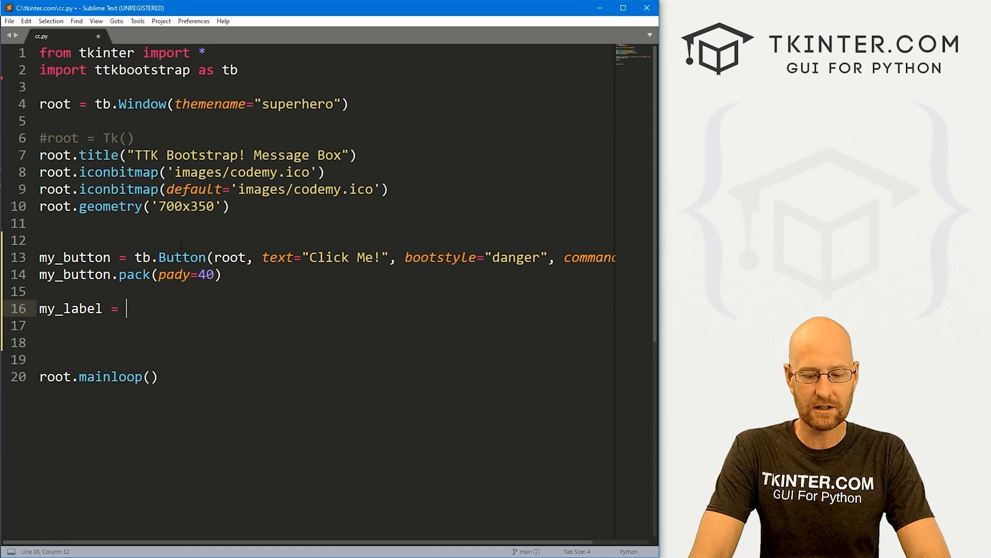
pyautogui.write('tb.Label')
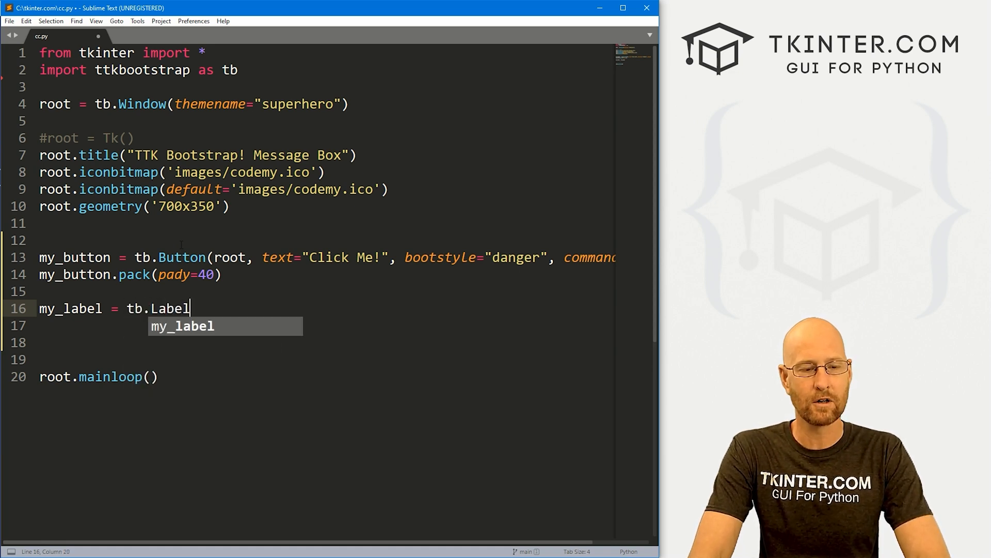
pyautogui.write('(root, text="", font=')
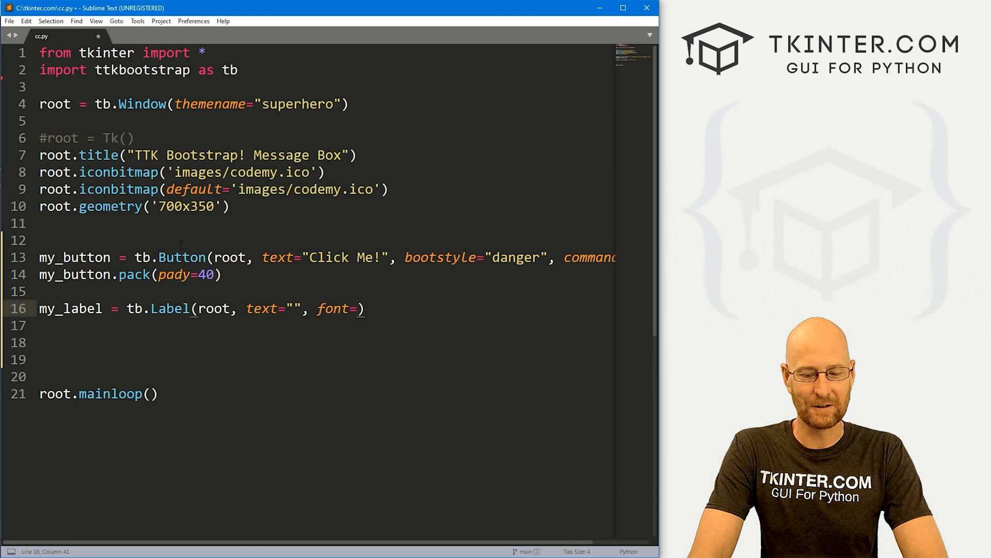
pyautogui.write('("Helve')
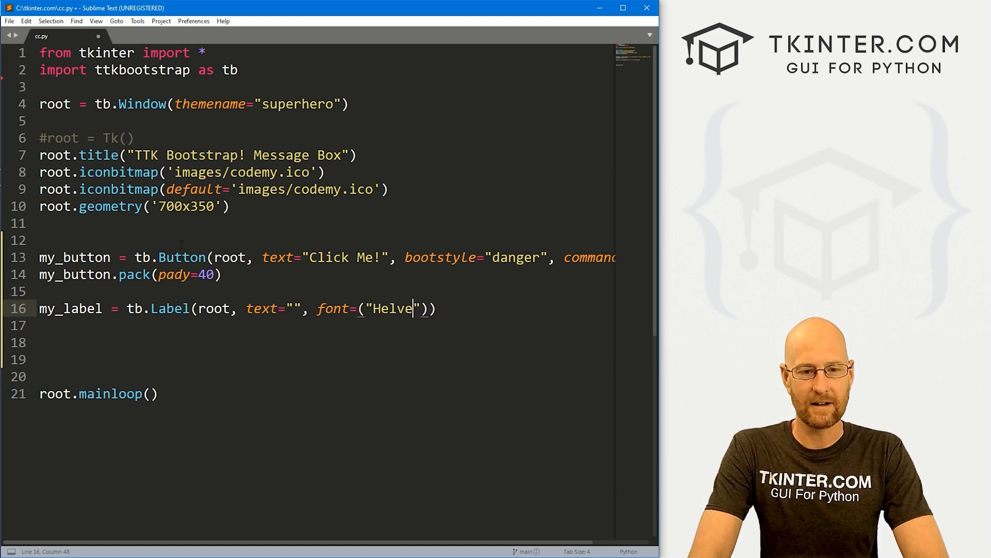
pyautogui.write('tica", 18')
pyautogui.click(323, 326)
pyautogui.write('my_label.pack(')
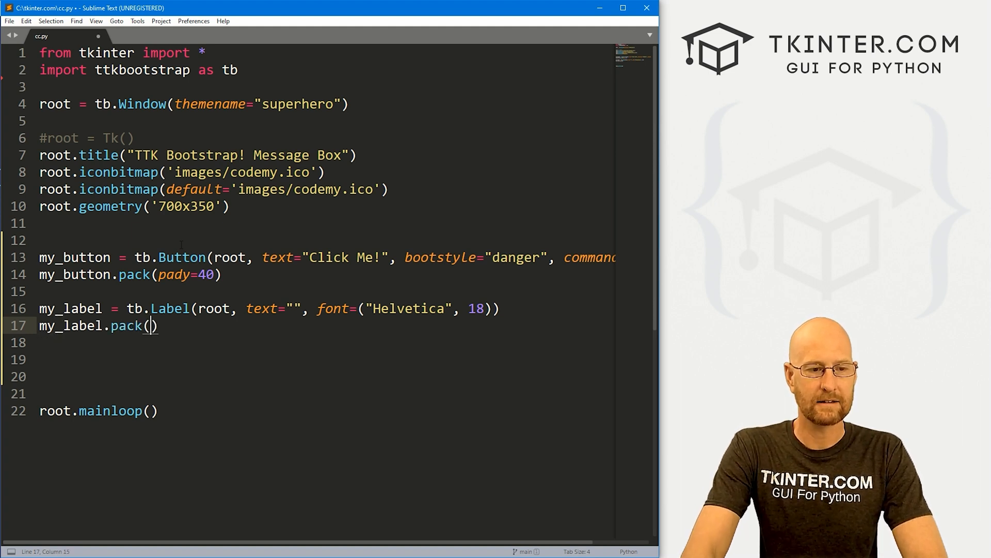
pyautogui.write('pady=10')
pyautogui.click(324, 239)
pyautogui.write('def cc')
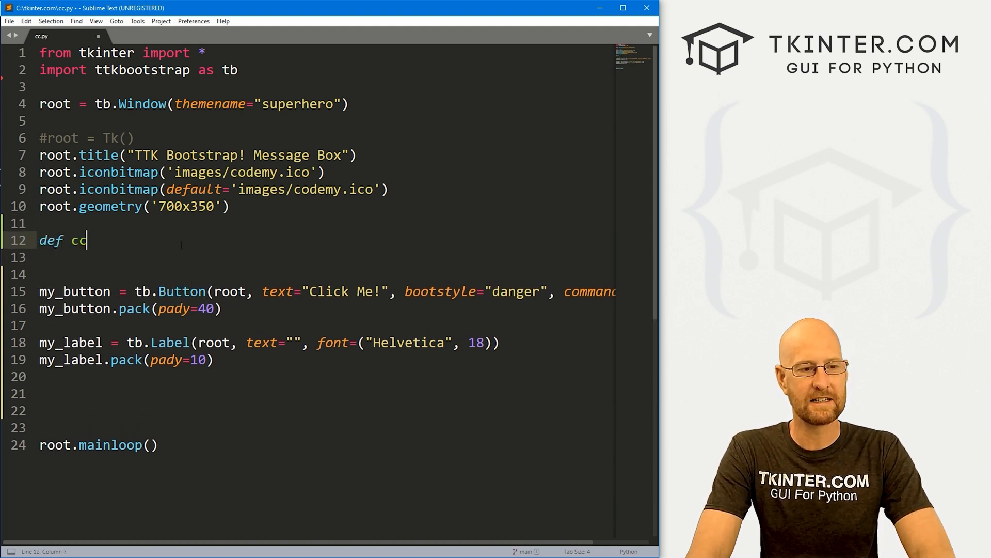
# Step: Finish the def cc(): header on line 12
pyautogui.write('():')
pyautogui.click(323, 87)
pyautogui.write('from ttkbootstrap.dialogsx')
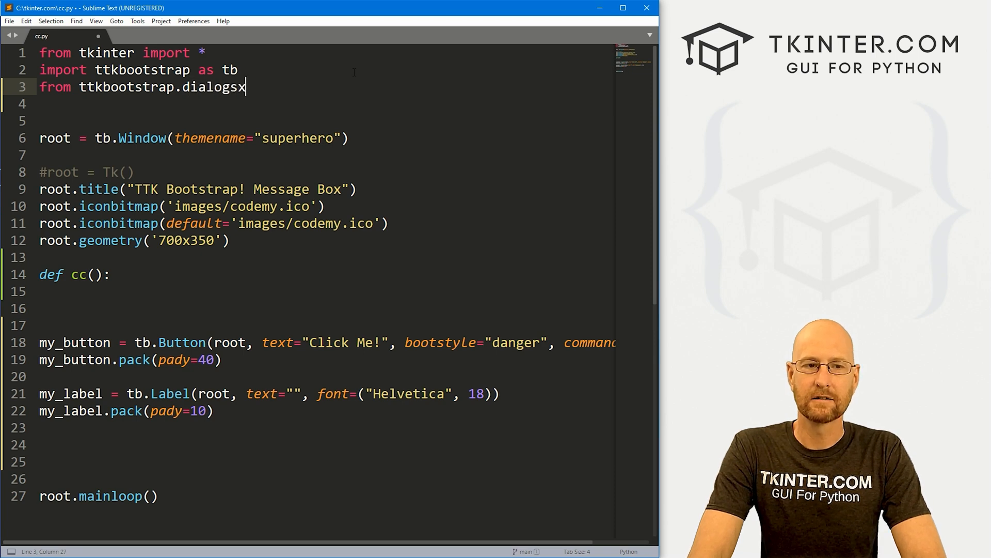
# Step: Finish 'from ttkbootstrap.dialogs.colorchooser import ColorChooserDialog' on line 3
pyautogui.press('Backspace')
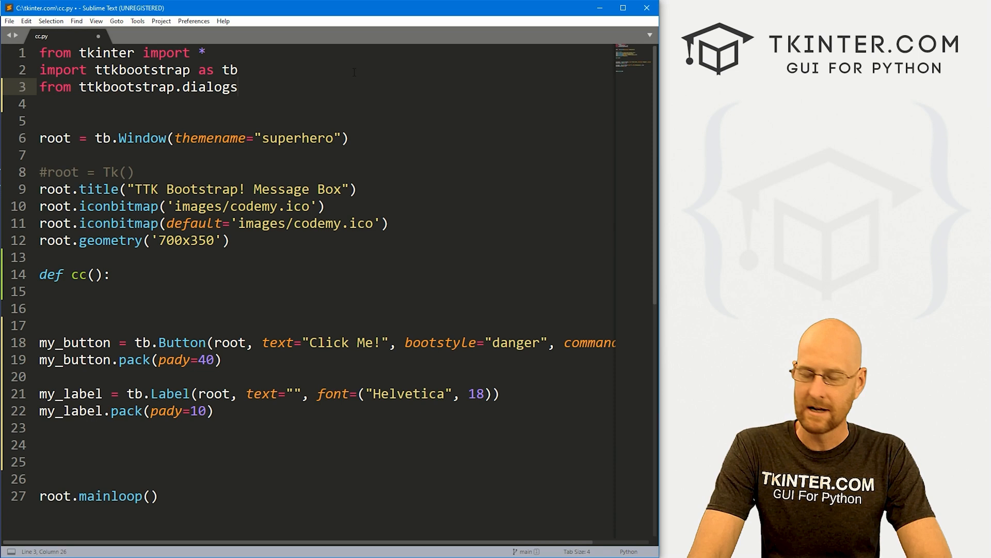
pyautogui.write('.coloirchooser')
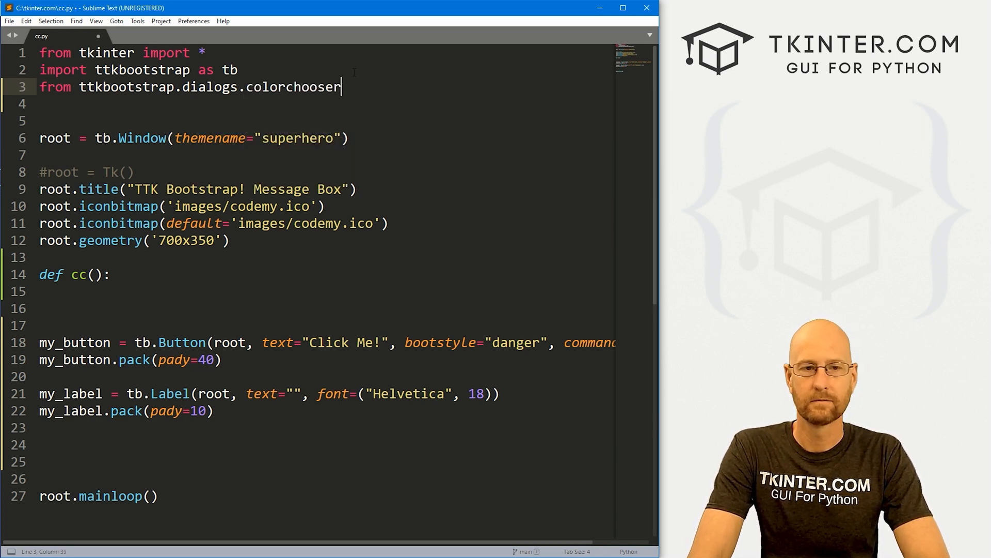
pyautogui.write('import ColorChooserD')
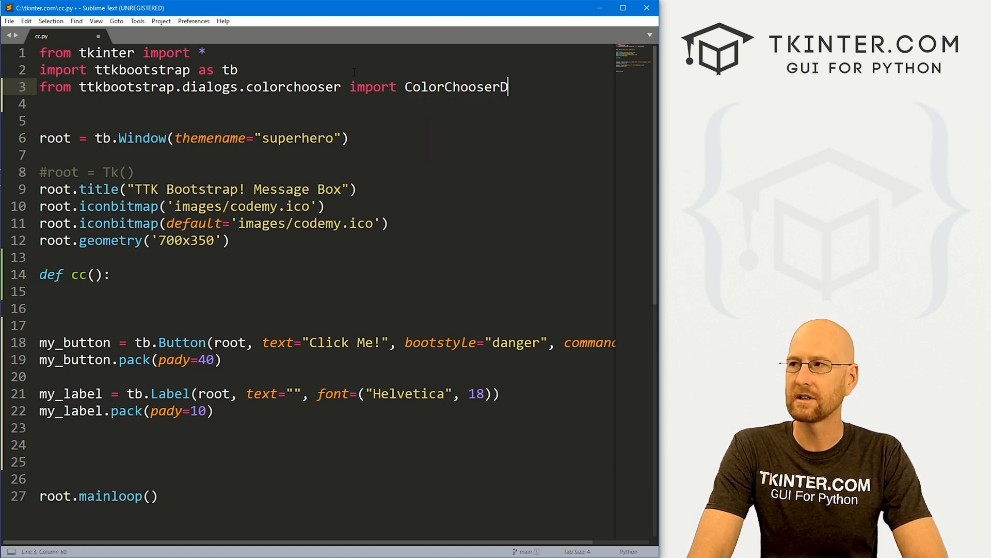
pyautogui.write('ialog')
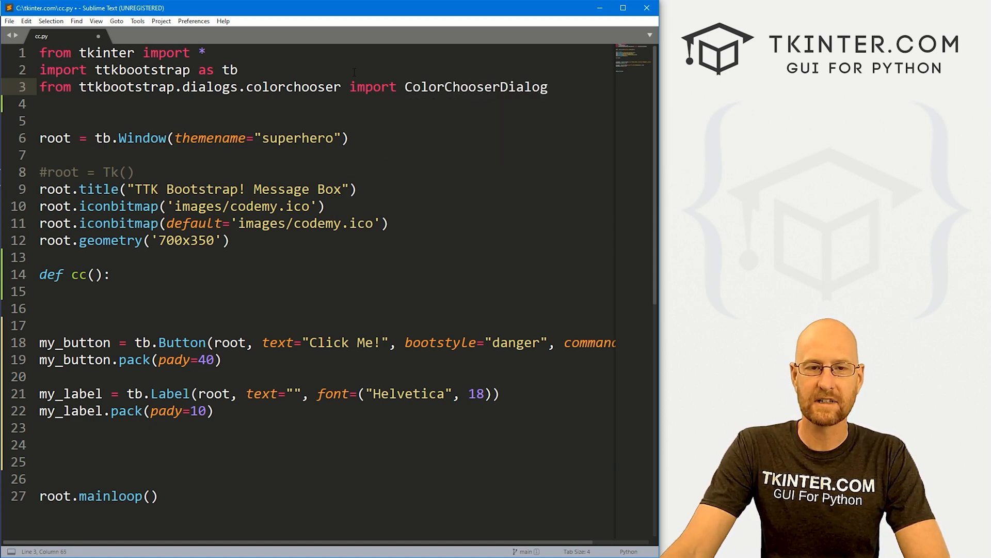
pyautogui.doubleClick(416, 87)
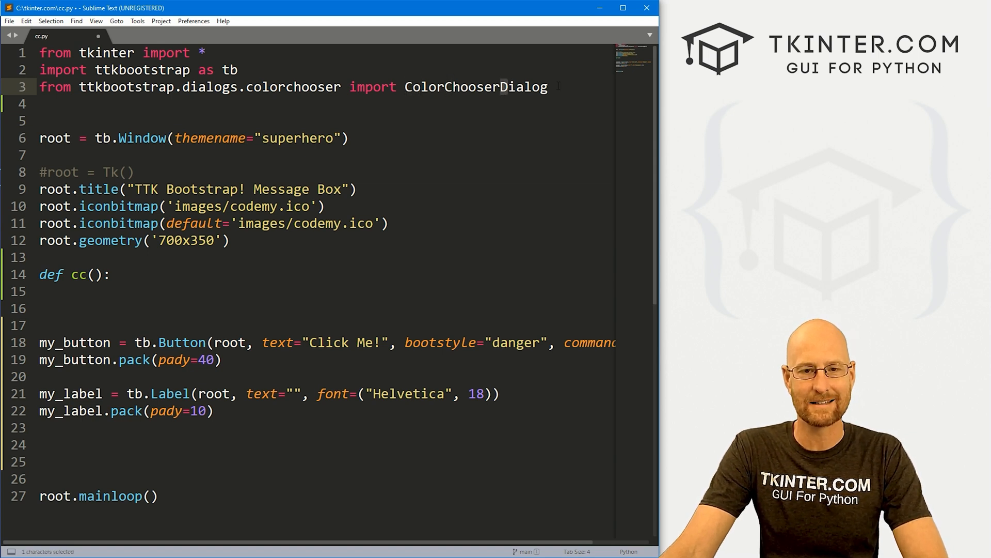
pyautogui.click(45, 104)
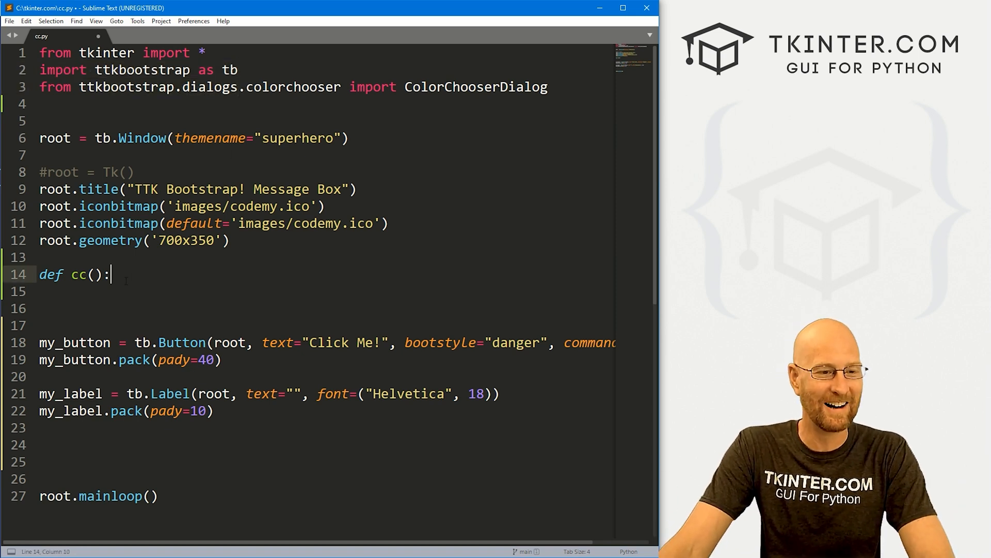
# Step: Inside cc write my_color = ColorChooserDialog() and my_color.show(), then save
pyautogui.press('enter')
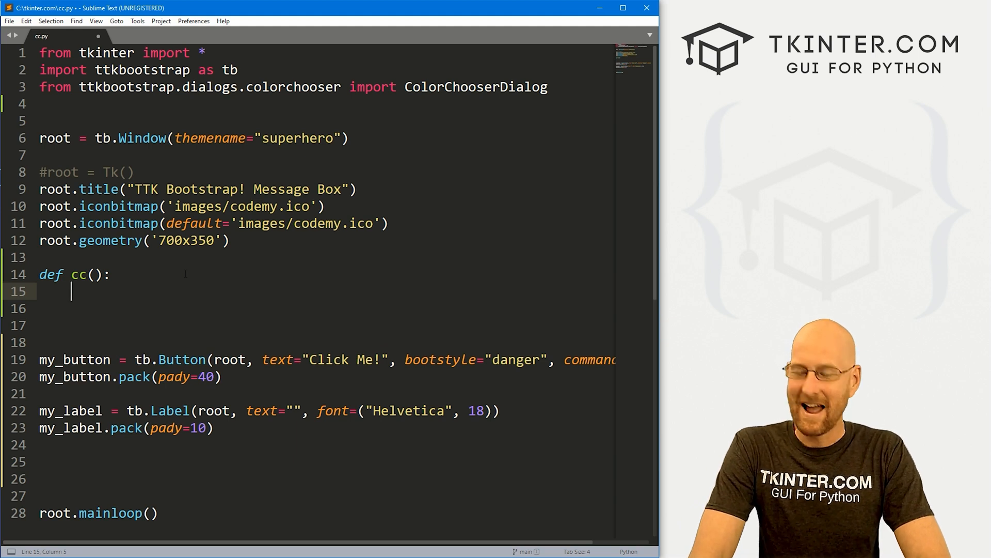
pyautogui.write('my')
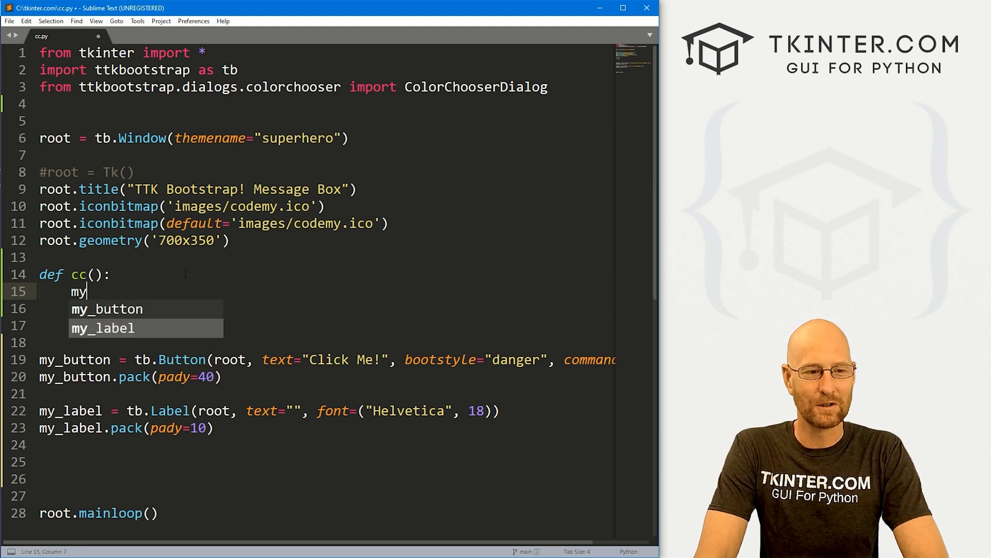
pyautogui.write('_color = ColorChooserDialog')
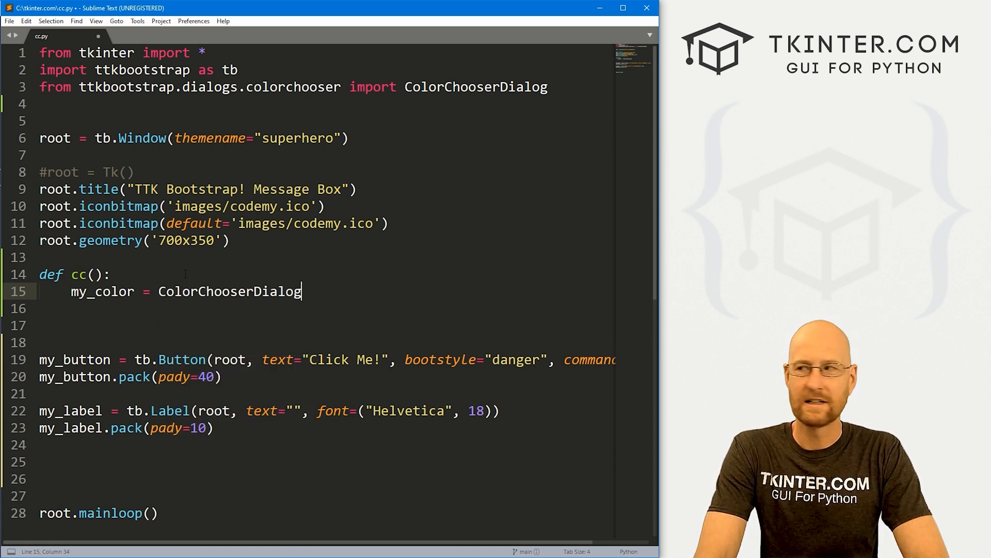
pyautogui.write('()')
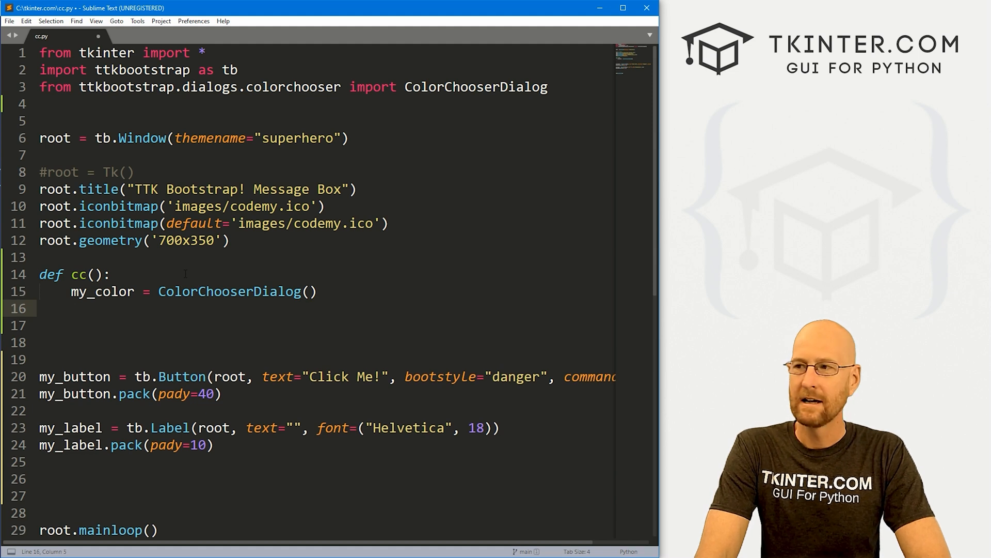
pyautogui.write('my_color.')
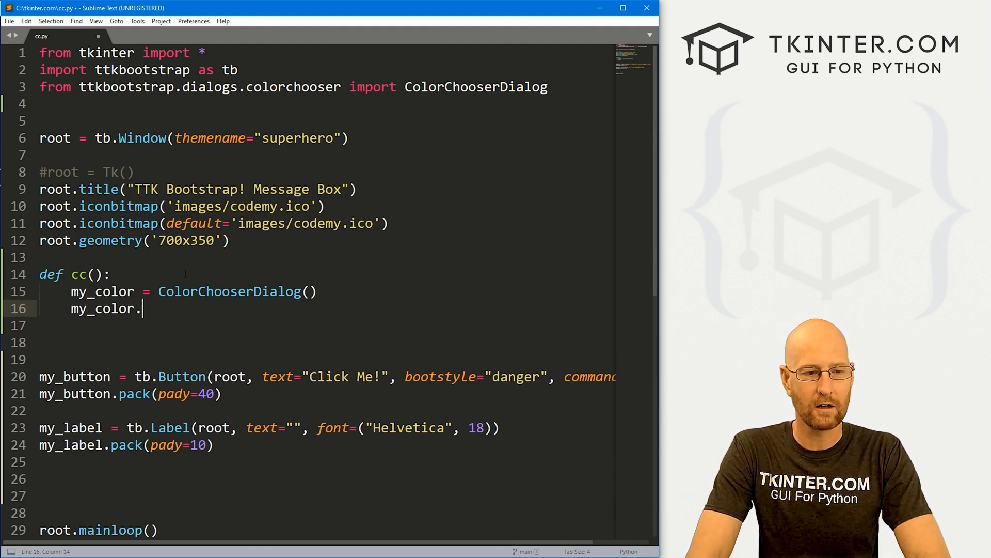
pyautogui.write('show()')
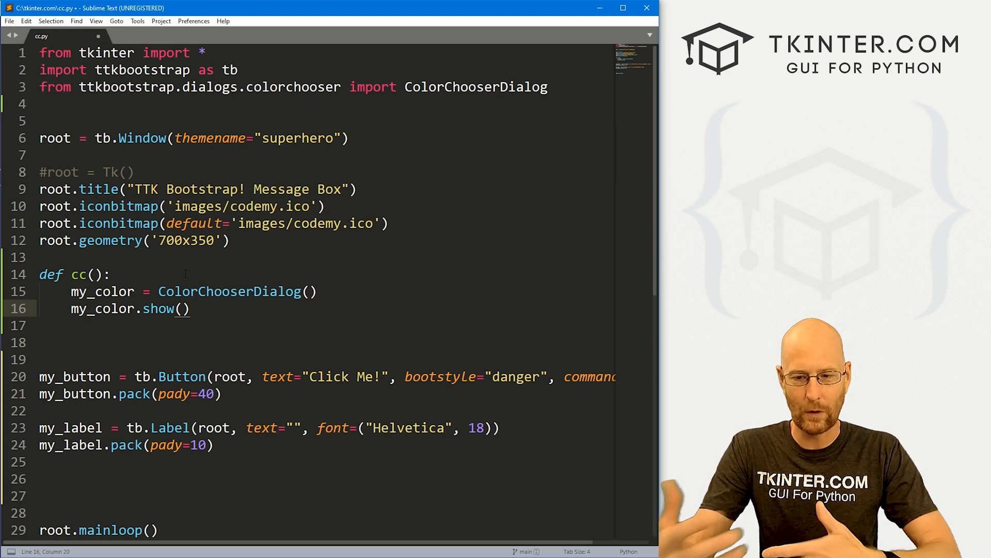
pyautogui.press('ctrl+s')
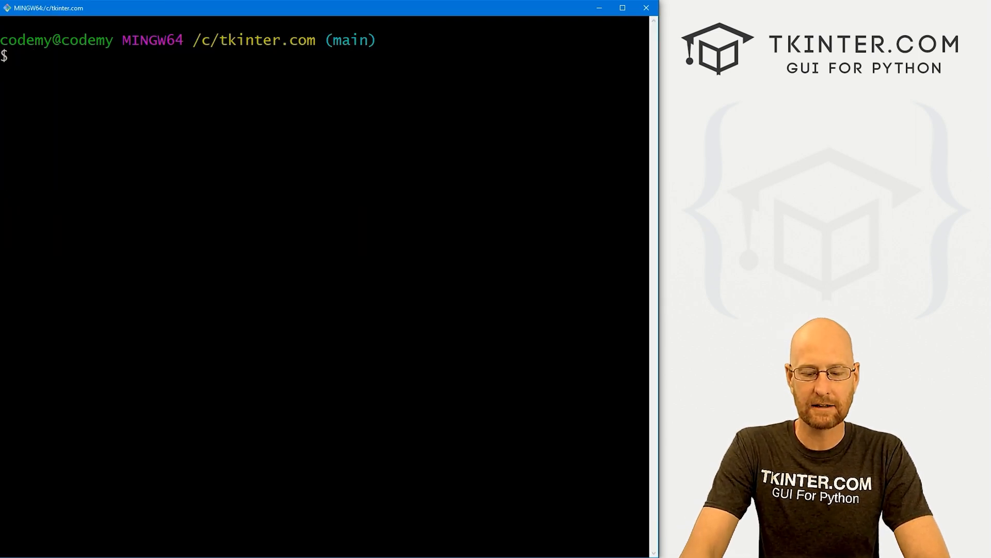
# Step: Run python cc.py in Git Bash and try the app's Click Me! button
pyautogui.write('python cc.py')
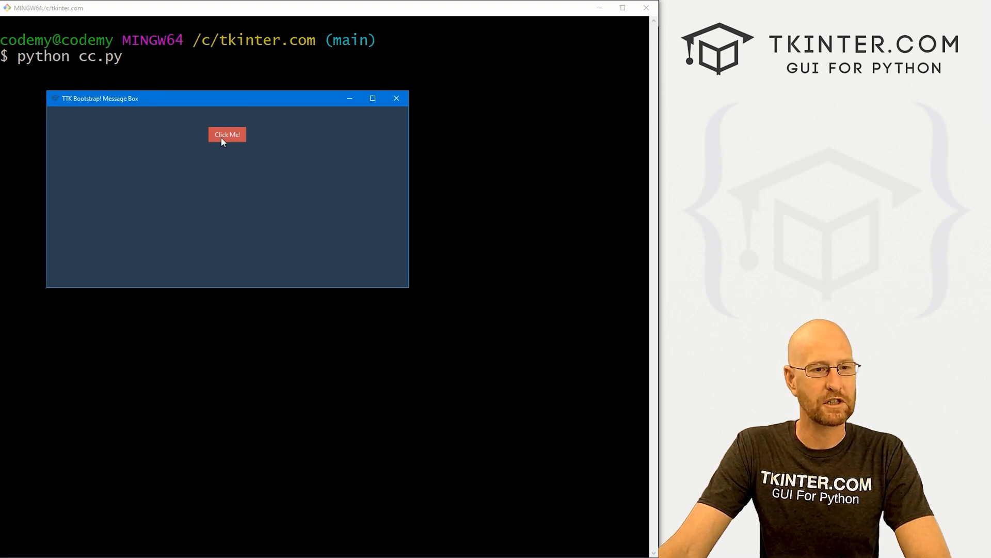
pyautogui.click(226, 134)
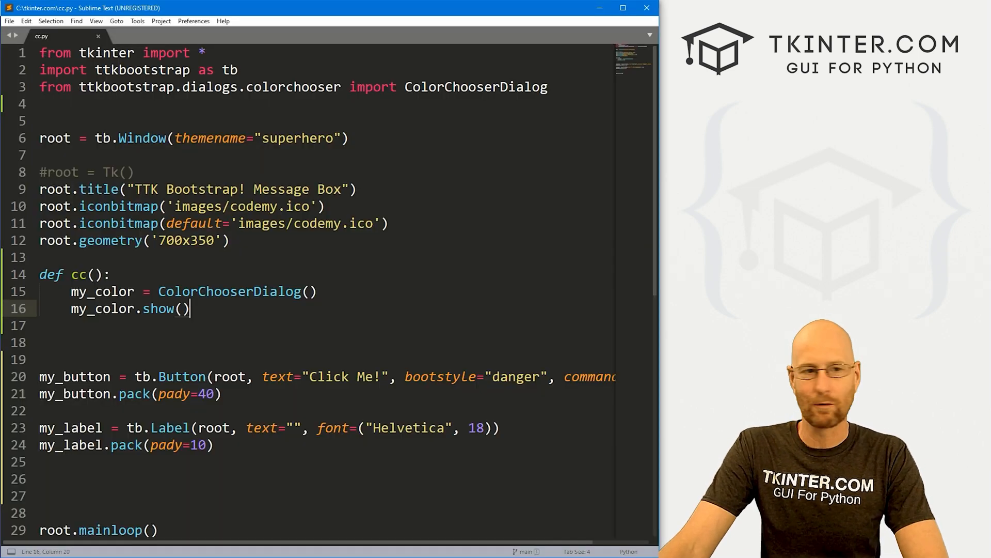
# Step: Replace 'Message Box' with 'Color Chooser' in root.title and add # Create and # Show comments in cc
pyautogui.moveTo(254, 189); pyautogui.dragTo(346, 189)
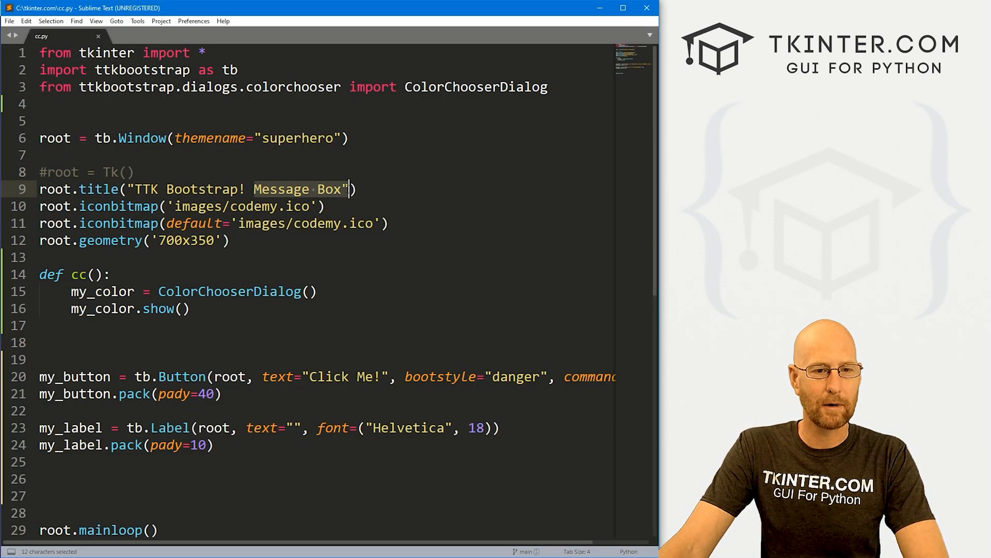
pyautogui.write('Color Chooser')
pyautogui.write('# Create Co')
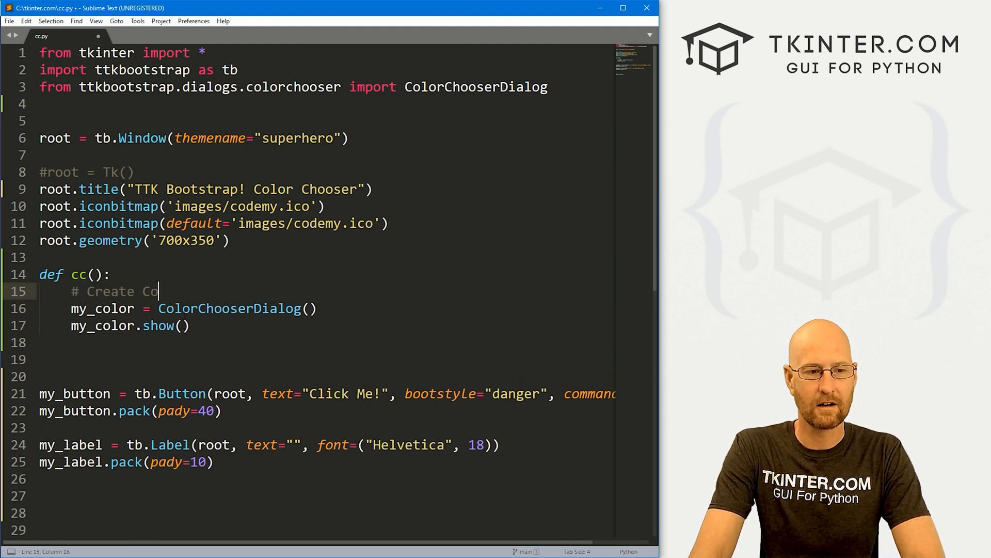
pyautogui.write('lor Chooser')
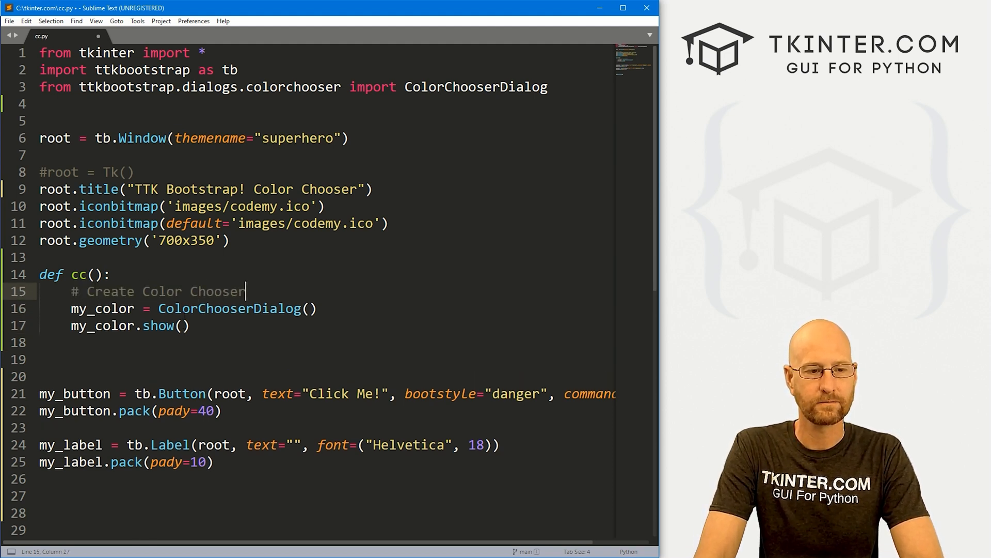
pyautogui.write('# Show Colo')
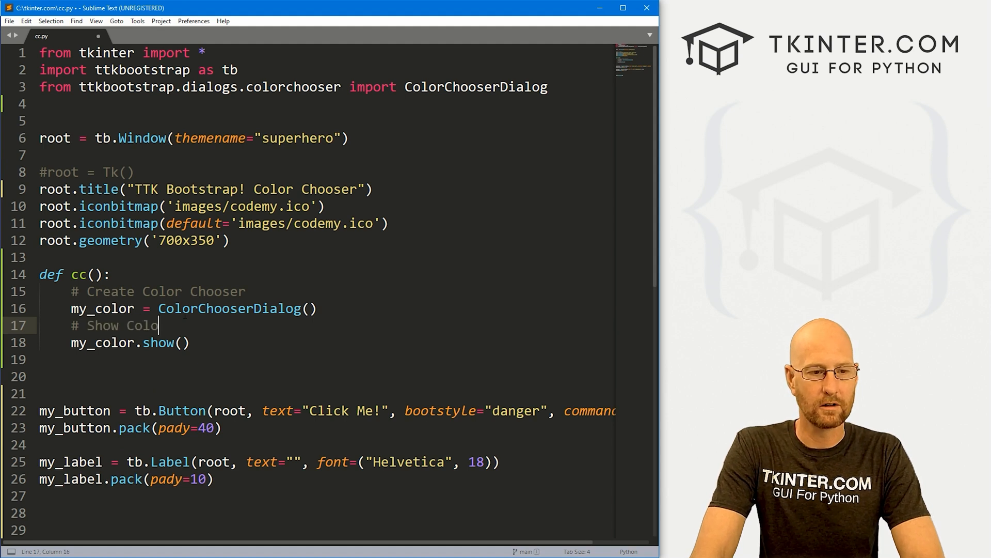
pyautogui.press('enter')
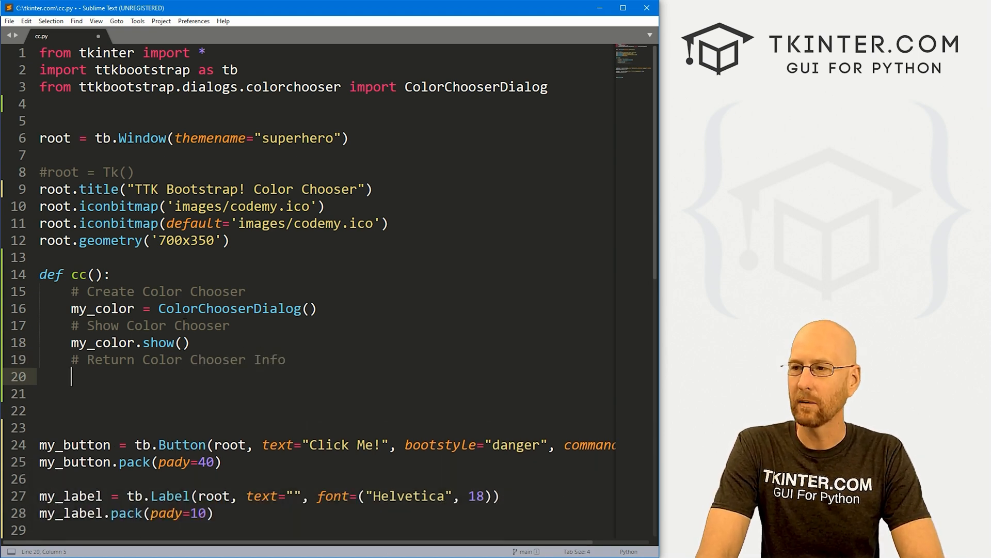
# Step: Store the dialog's result with colors = my_color.result
pyautogui.write('colors =')
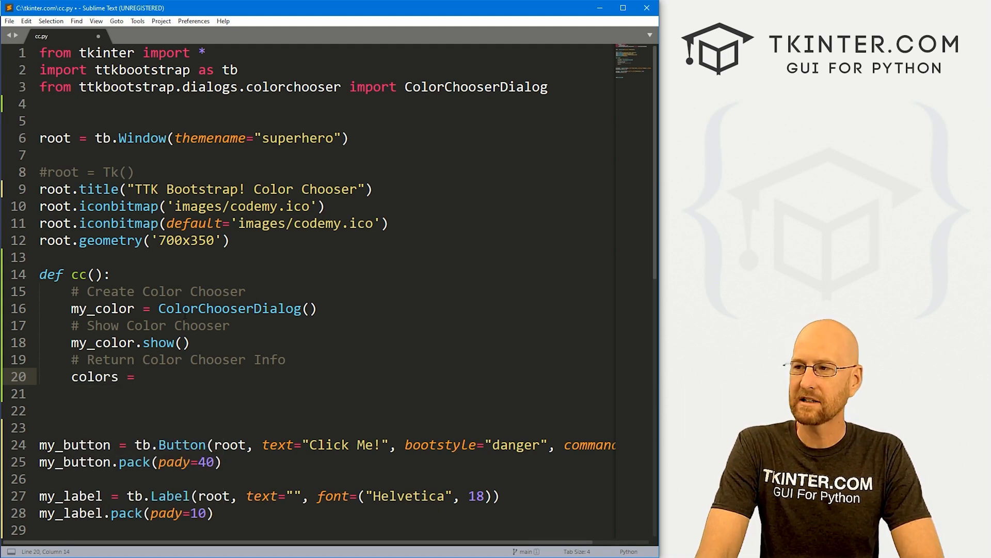
pyautogui.write('my_color')
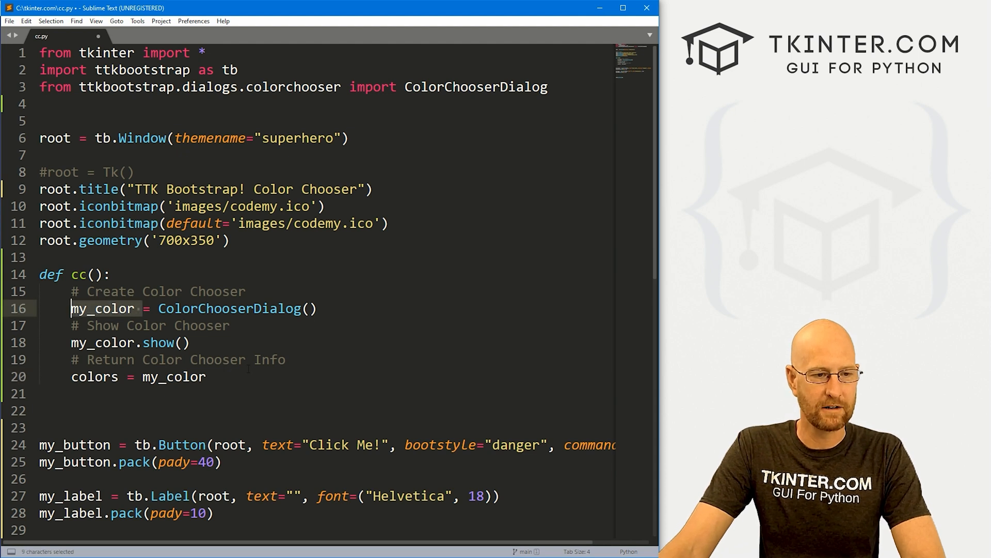
pyautogui.write('.re')
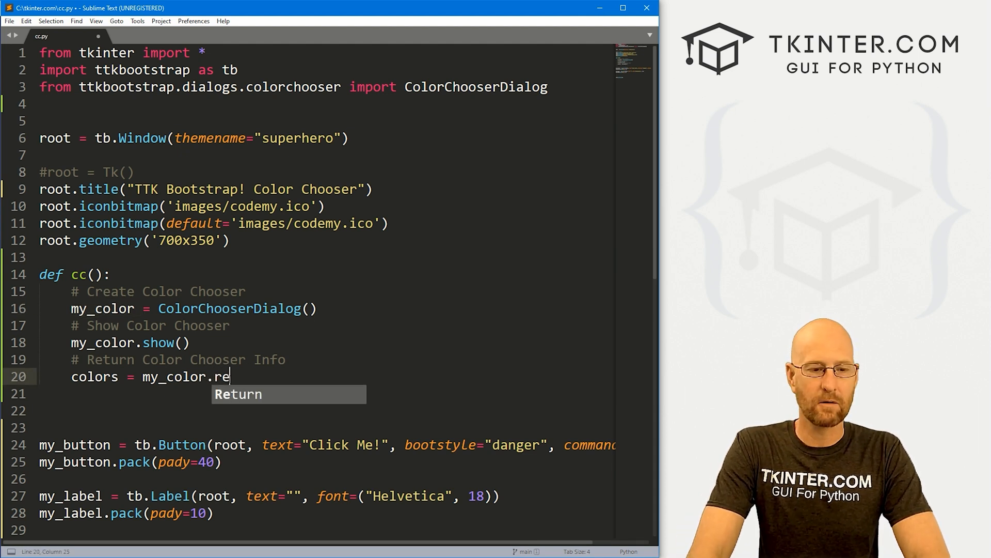
pyautogui.write('sult')
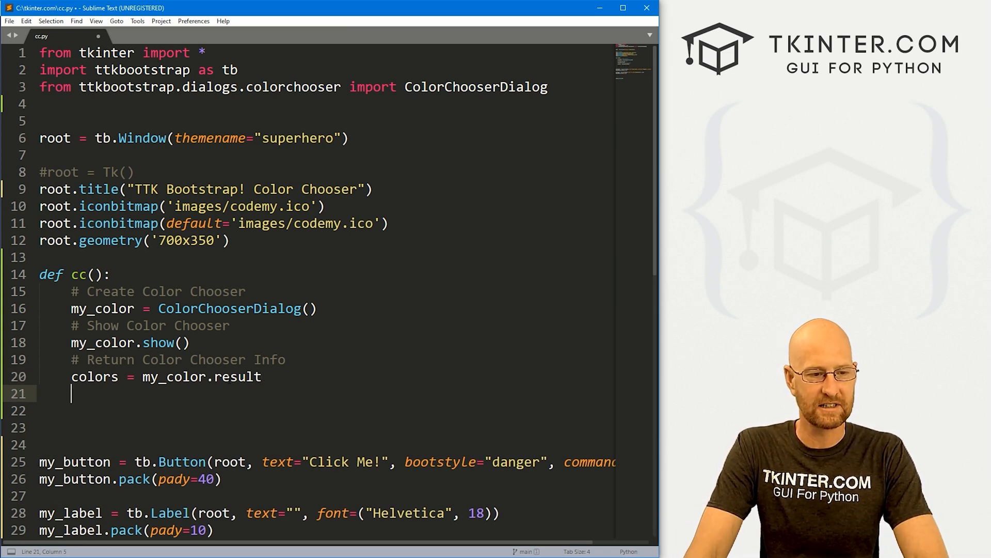
# Step: Under an # Output comment write my_label.config(text=colors)
pyautogui.write('# Output to the lab')
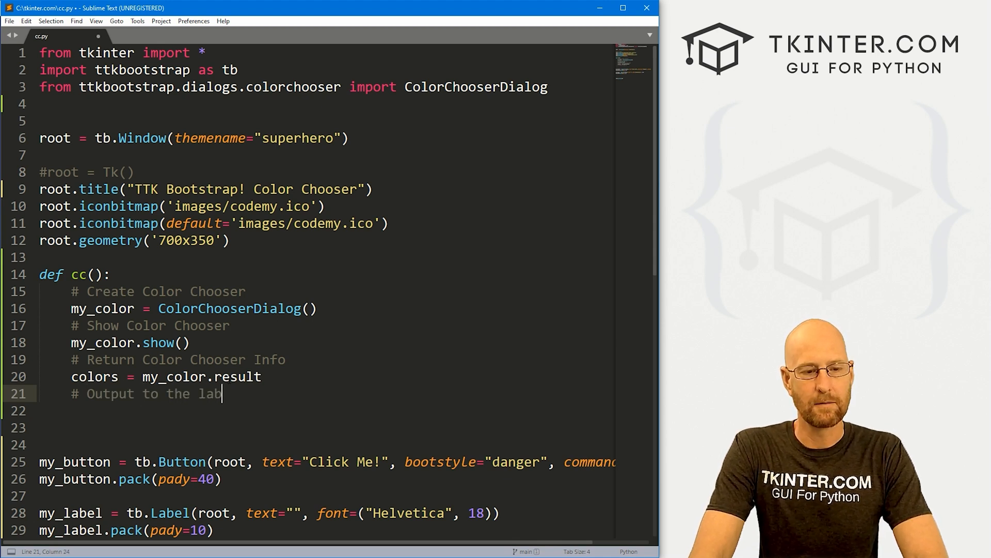
pyautogui.write('my_')
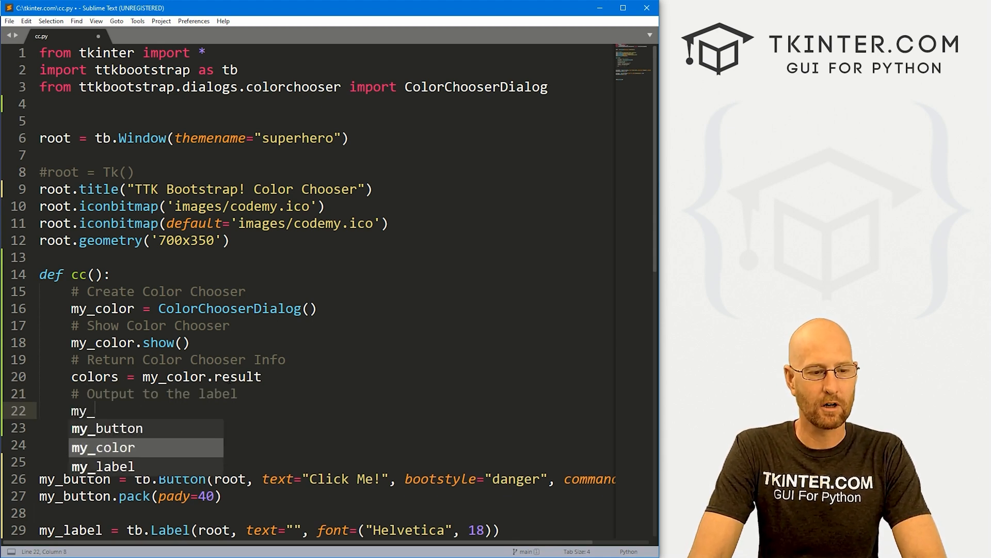
pyautogui.write('label.conf')
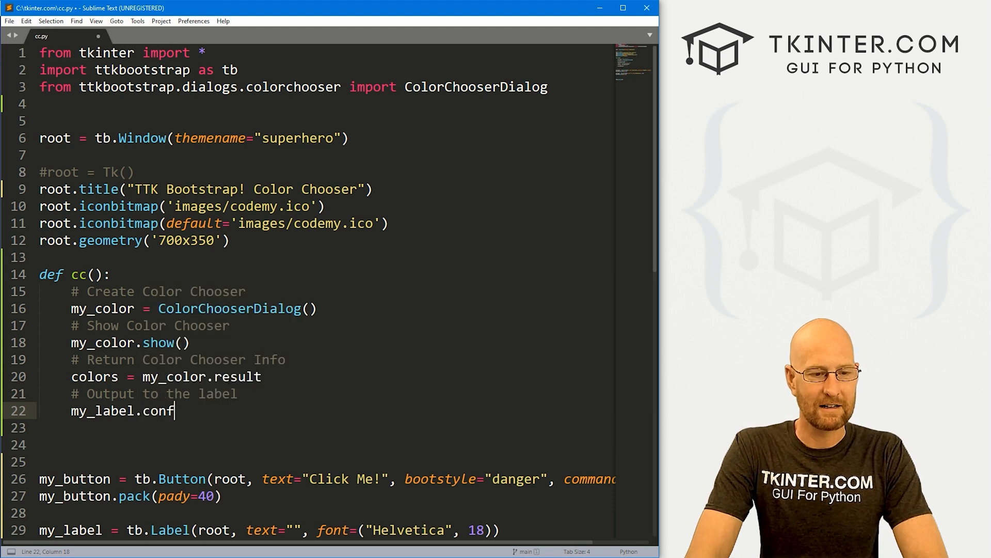
pyautogui.write('ig(text=')
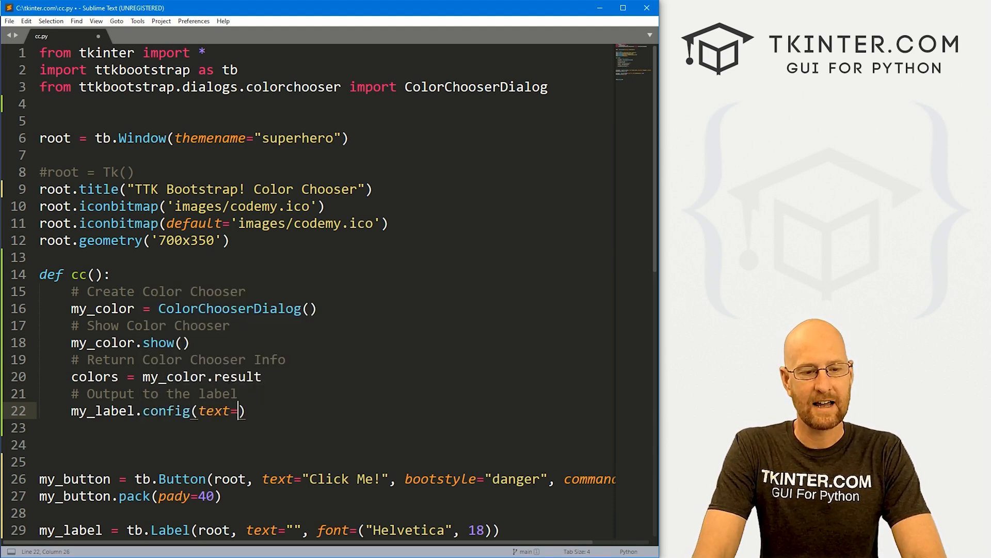
pyautogui.write('colors')
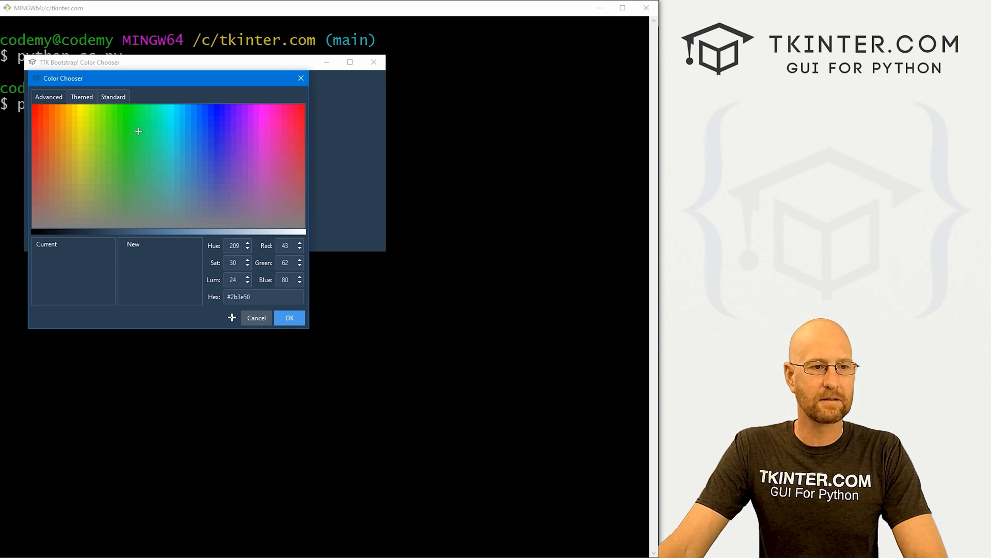
# Step: Pick a green in the color chooser so the label reads {31 224 50} {126 76 50} #1fe032
pyautogui.click(130, 137)
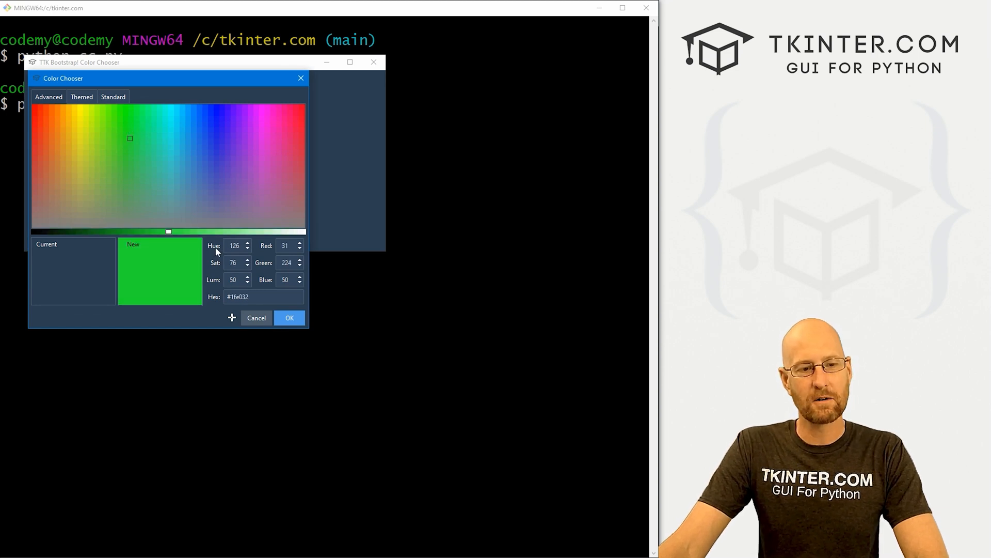
pyautogui.moveTo(214, 286)
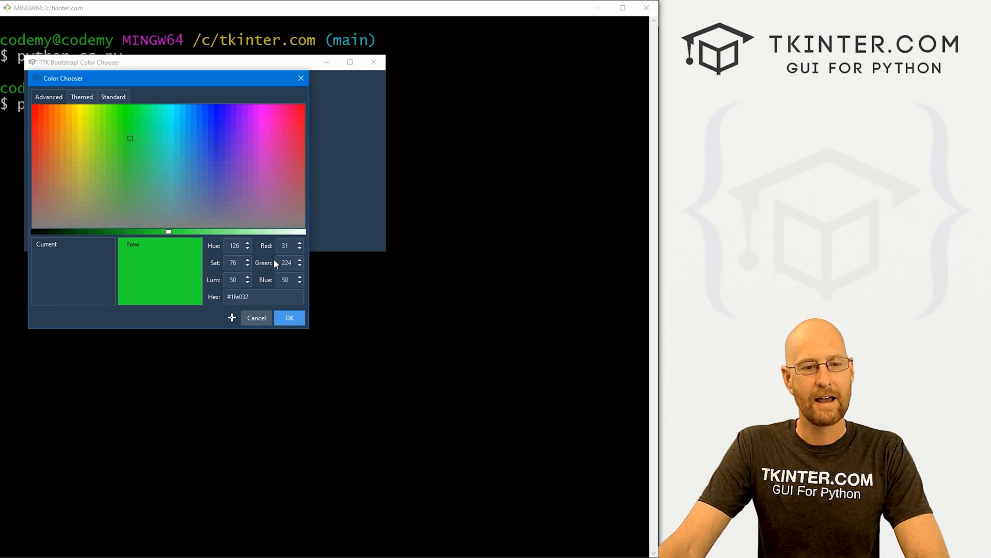
pyautogui.moveTo(265, 288)
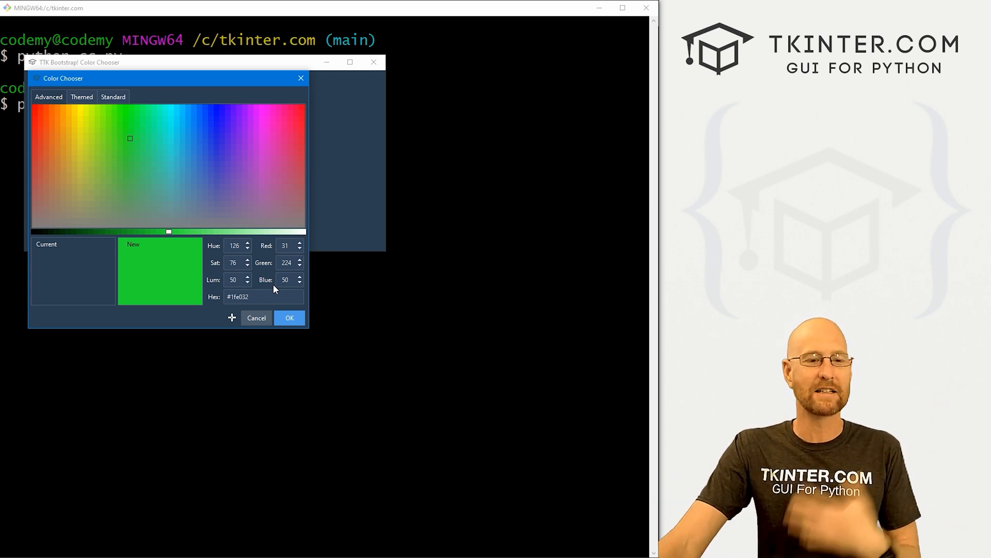
pyautogui.click(263, 296)
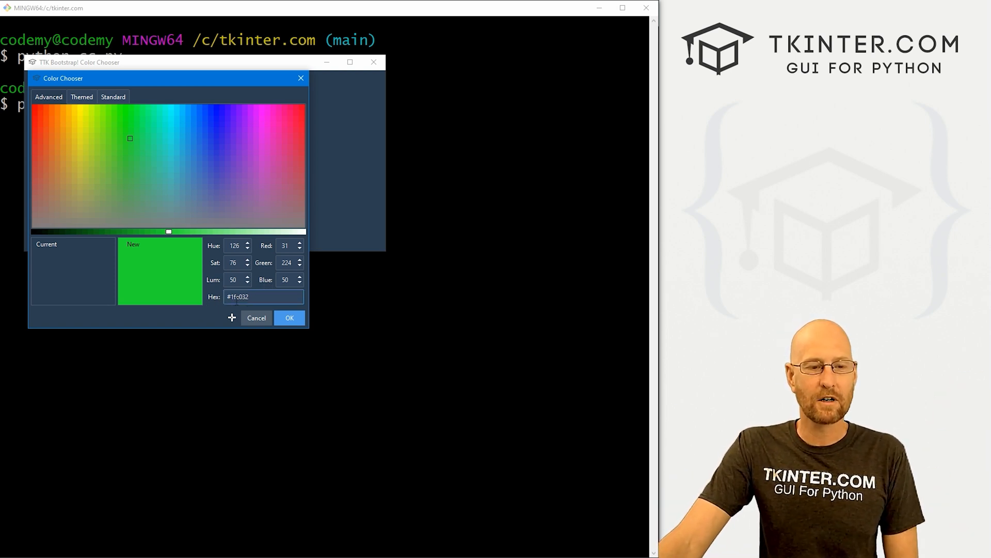
pyautogui.click(263, 296)
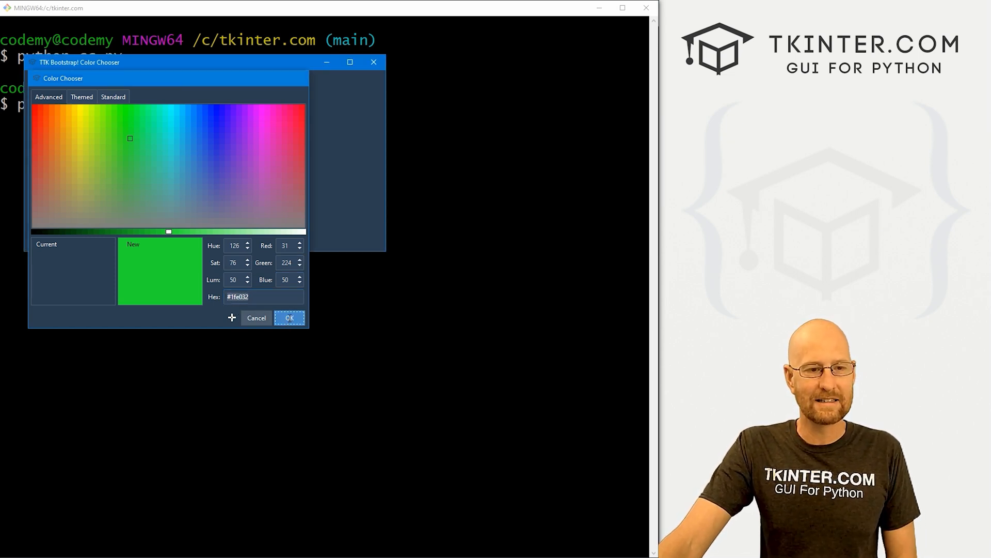
pyautogui.click(289, 317)
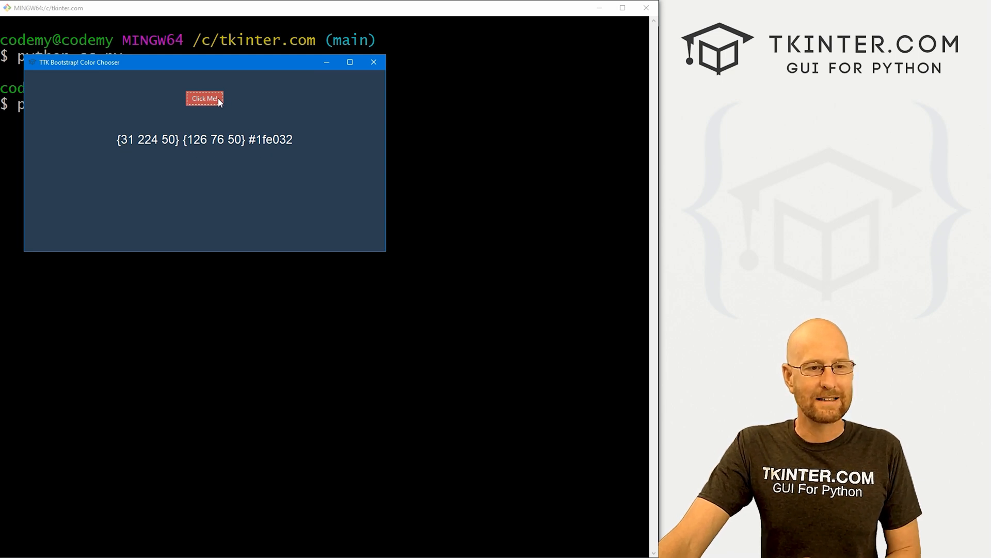
# Step: Pick pure red so the label reads {255 0 0} {0 100 50} #ff0000, then close the app
pyautogui.click(204, 98)
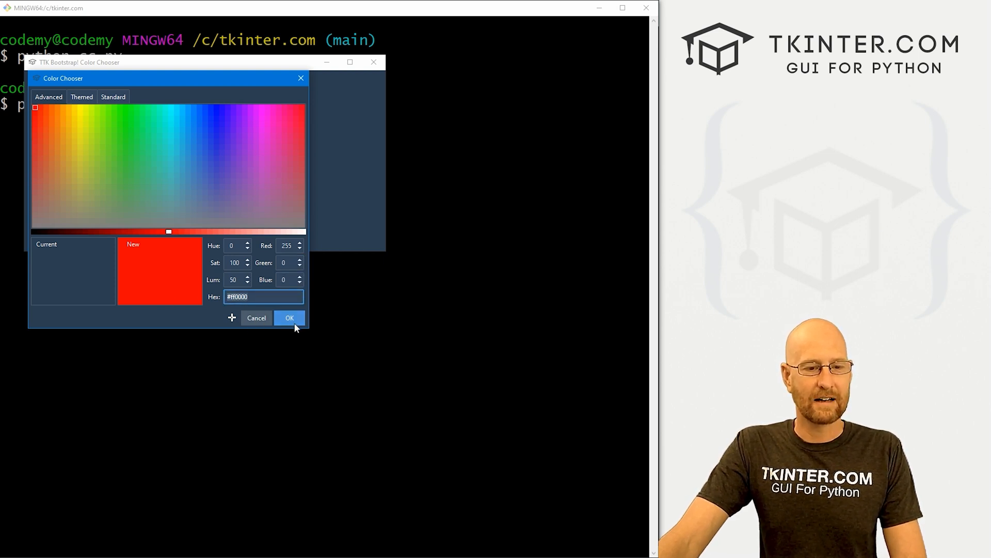
pyautogui.click(289, 317)
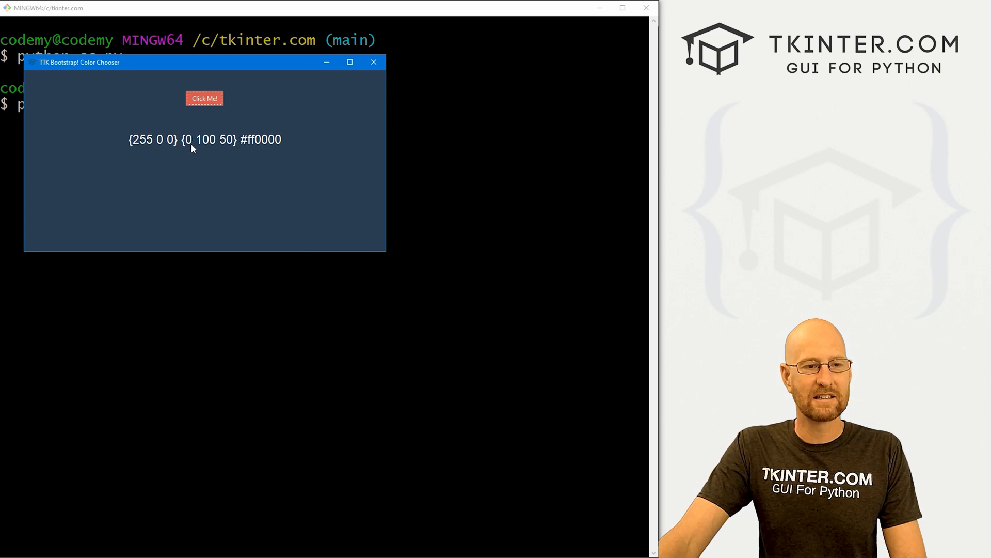
pyautogui.click(204, 98)
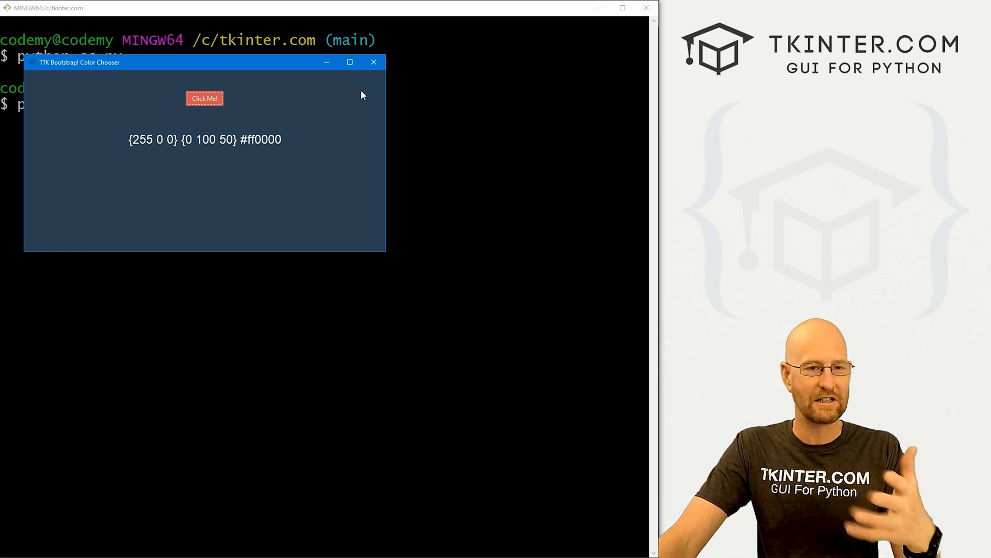
pyautogui.click(374, 62)
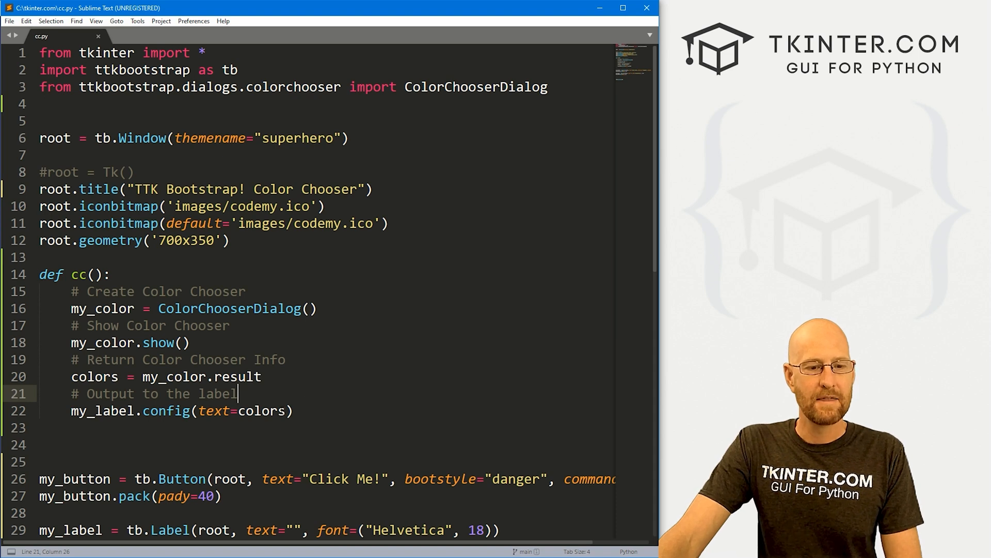
# Step: Change the label text to colors.hex and note the .hex .hsl .rgb options in the comment
pyautogui.write('.')
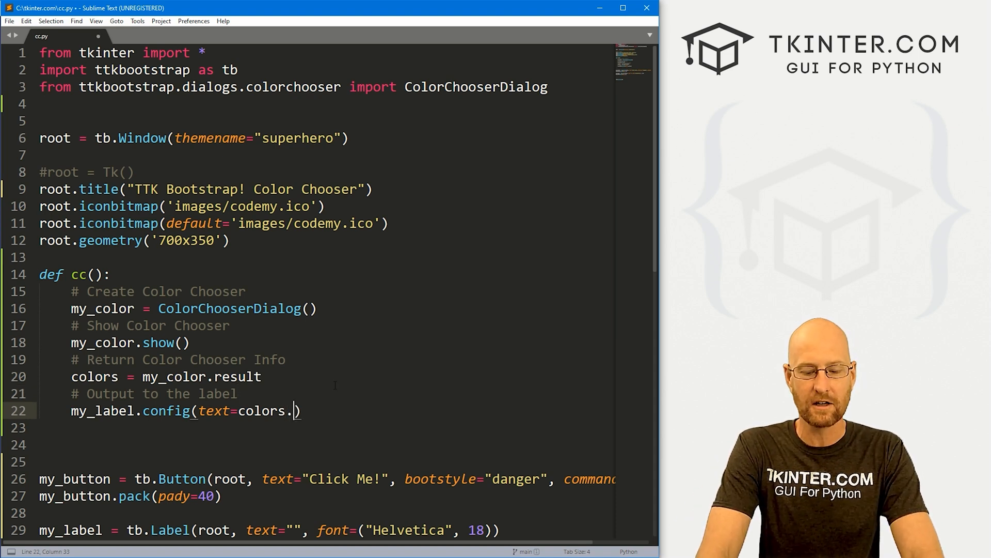
pyautogui.write('hex')
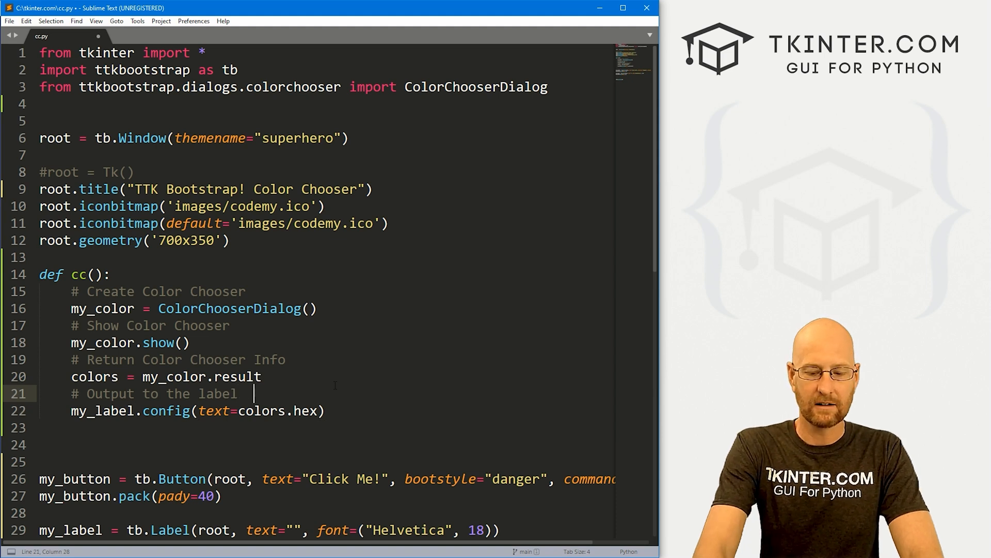
pyautogui.write('(.hex)')
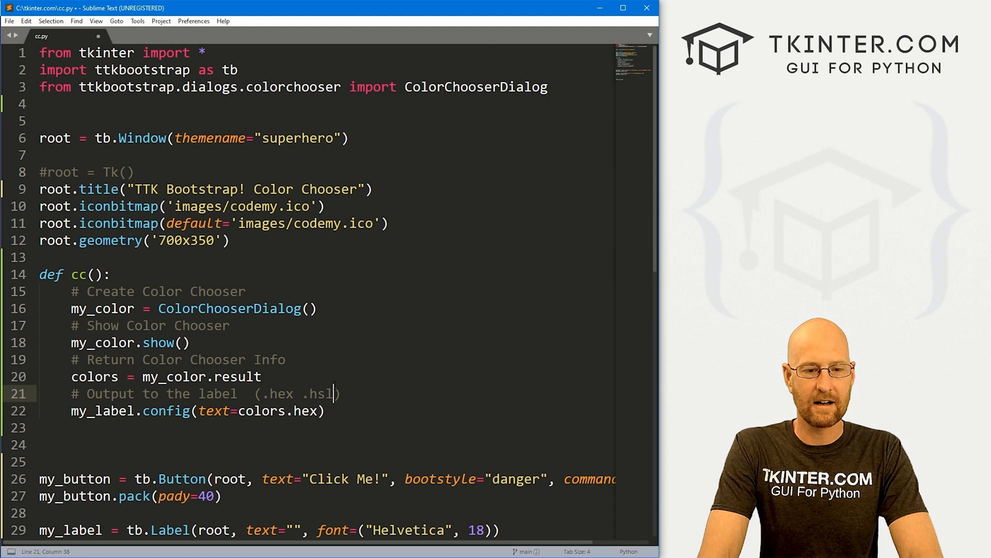
pyautogui.write('.rgb')
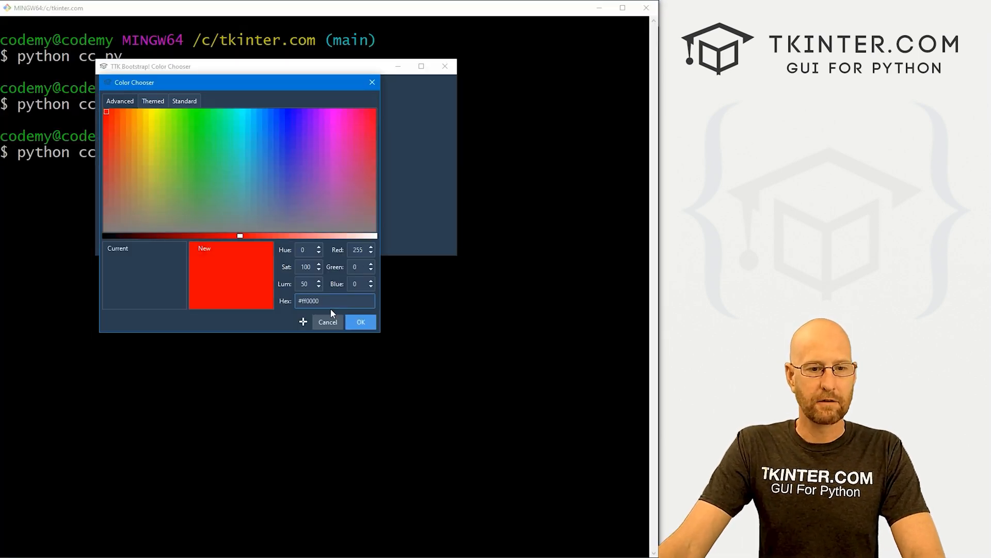
# Step: Run the app, pick red to see #ff0000 on the label, then close it
pyautogui.click(360, 322)
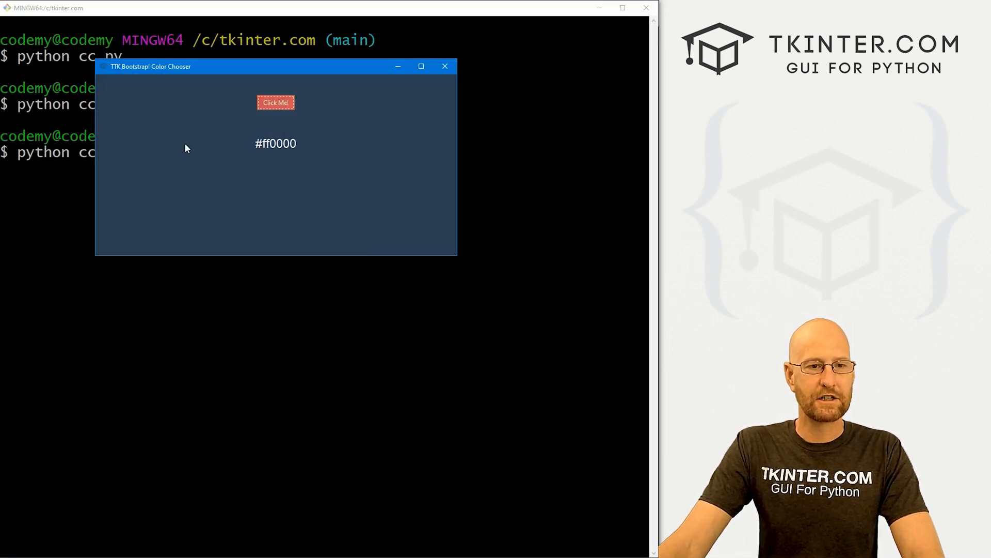
pyautogui.click(444, 66)
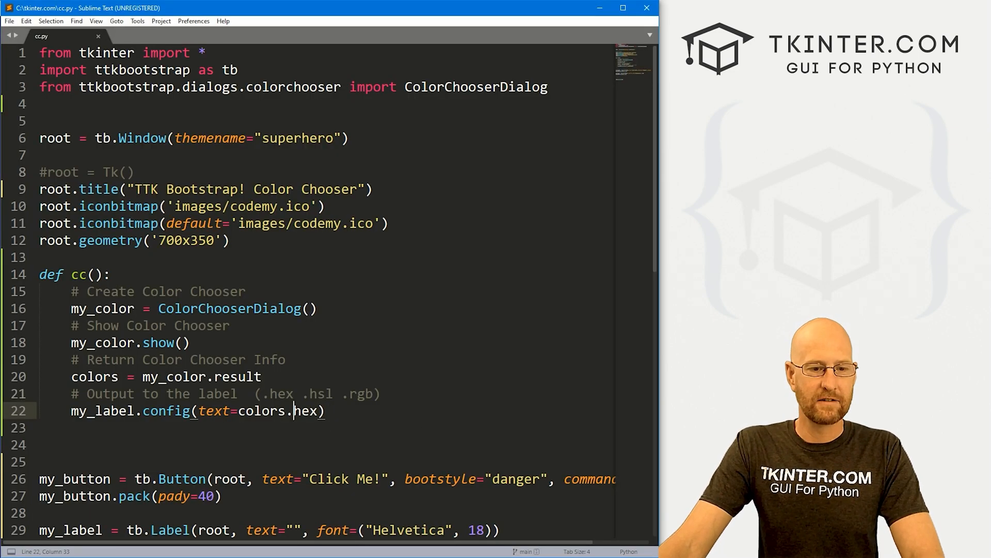
# Step: Switch the label to colors.rgb and test that red shows 255 0 0, then close the app
pyautogui.write('rgb')
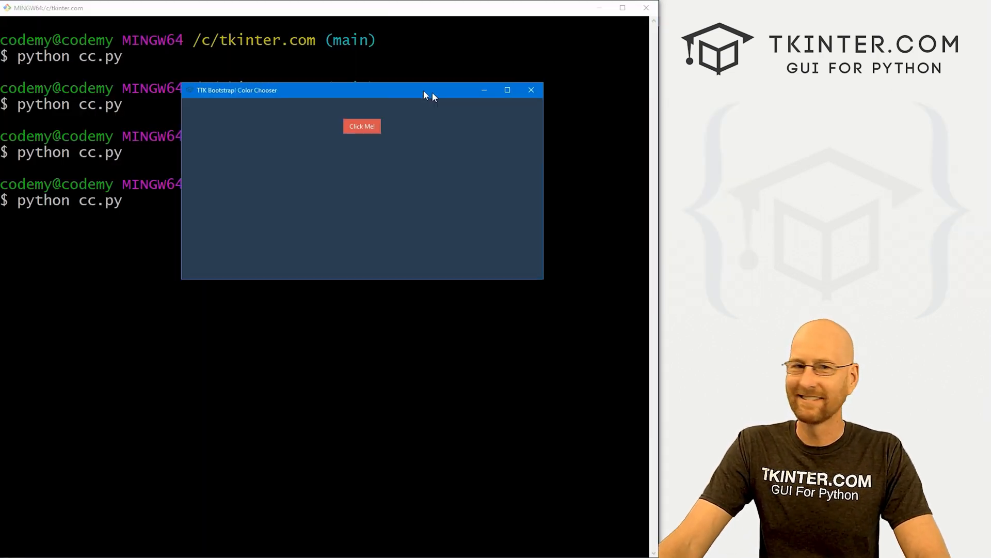
pyautogui.click(362, 126)
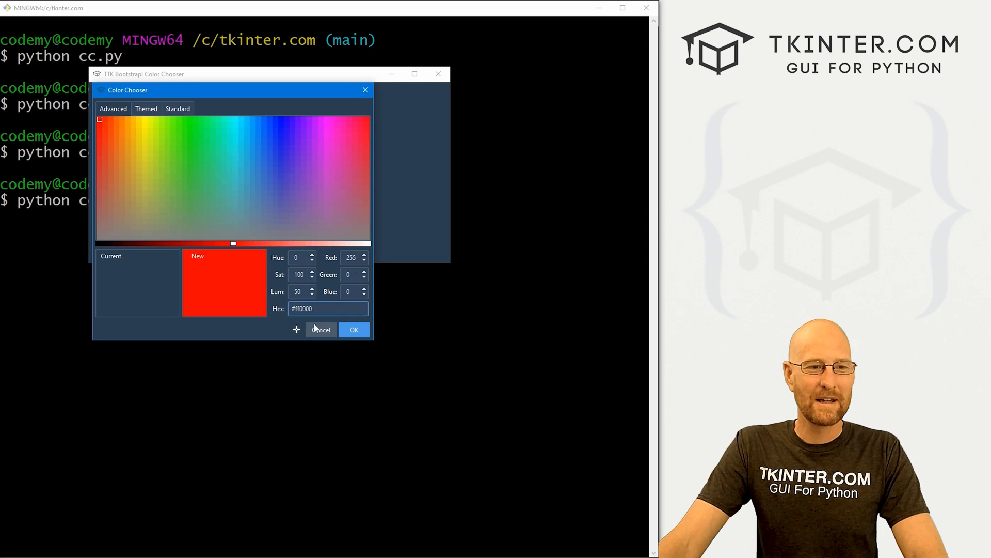
pyautogui.click(353, 330)
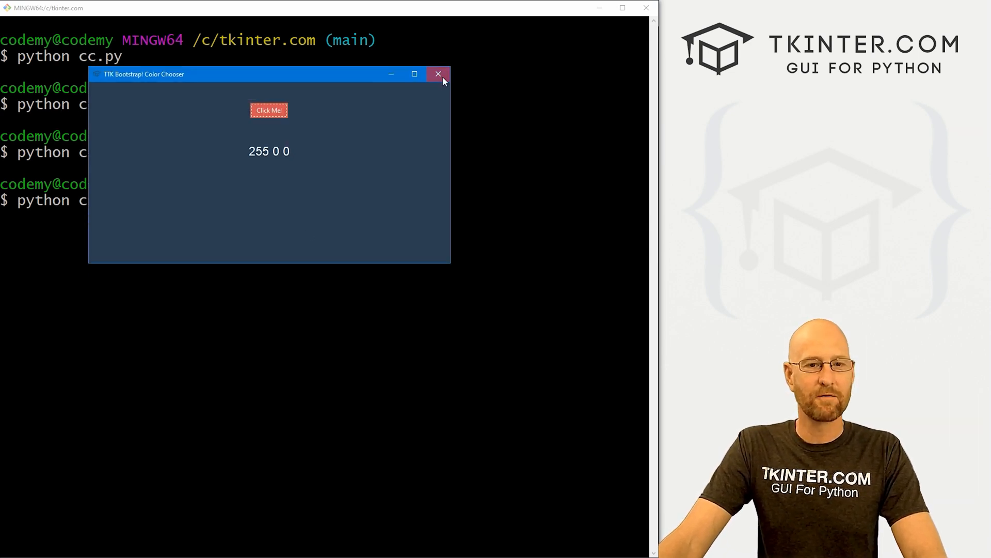
pyautogui.click(438, 75)
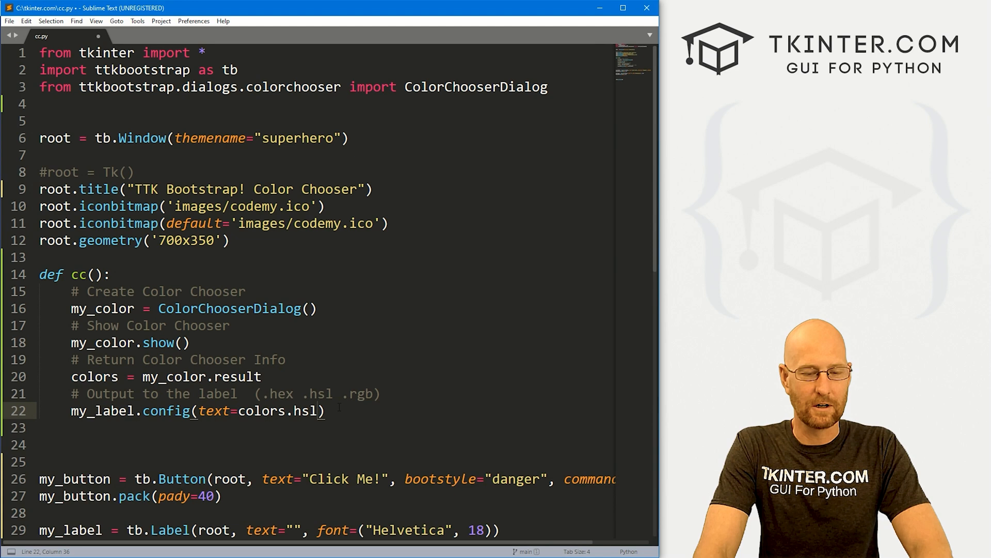
# Step: Set the label text back to colors.hex and start a new line below it
pyautogui.press('BackSpace')
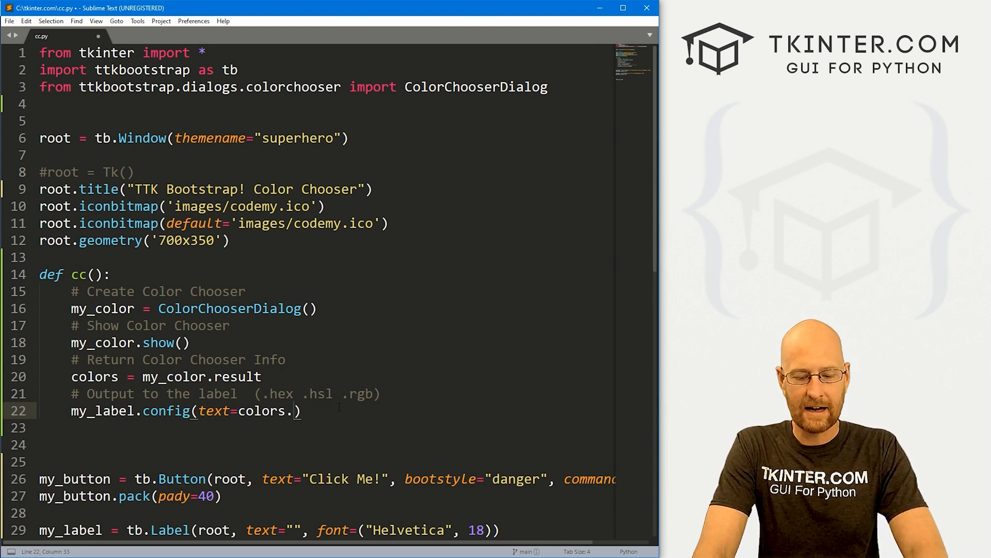
pyautogui.write('hex')
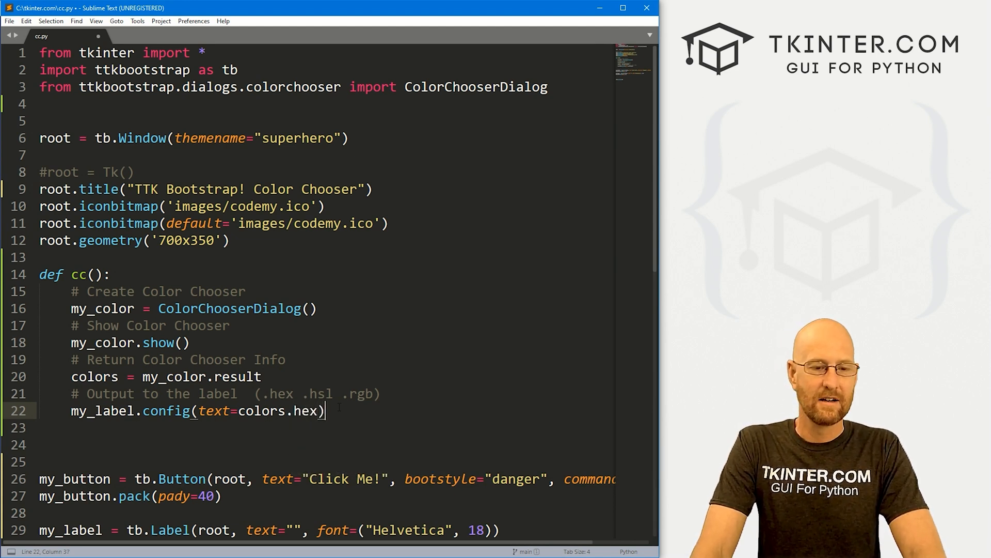
pyautogui.press('enter')
pyautogui.write('# Change the')
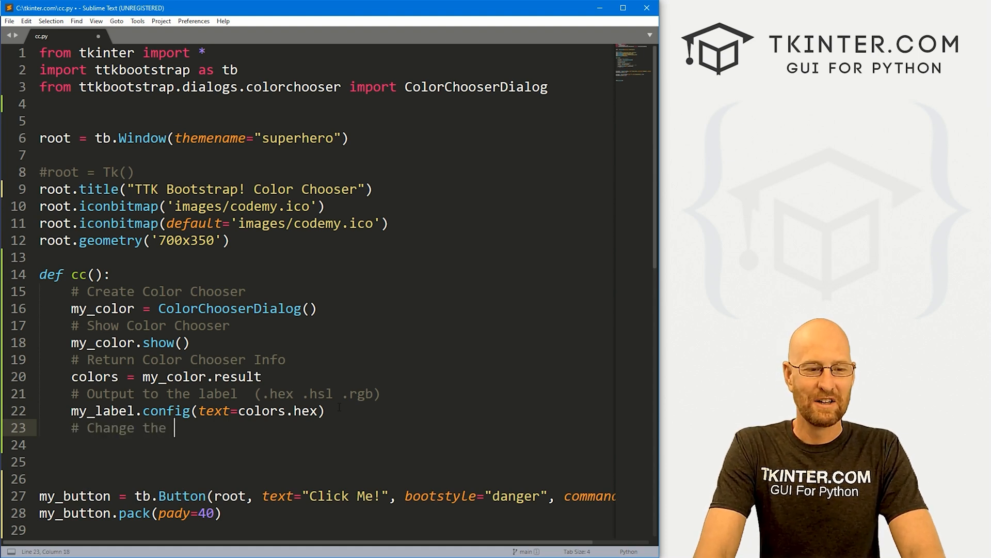
# Step: Add root.configure(background=colors.hex) with a comment about the bg color, and save cc.py
pyautogui.write('bg color of our app to chosen')
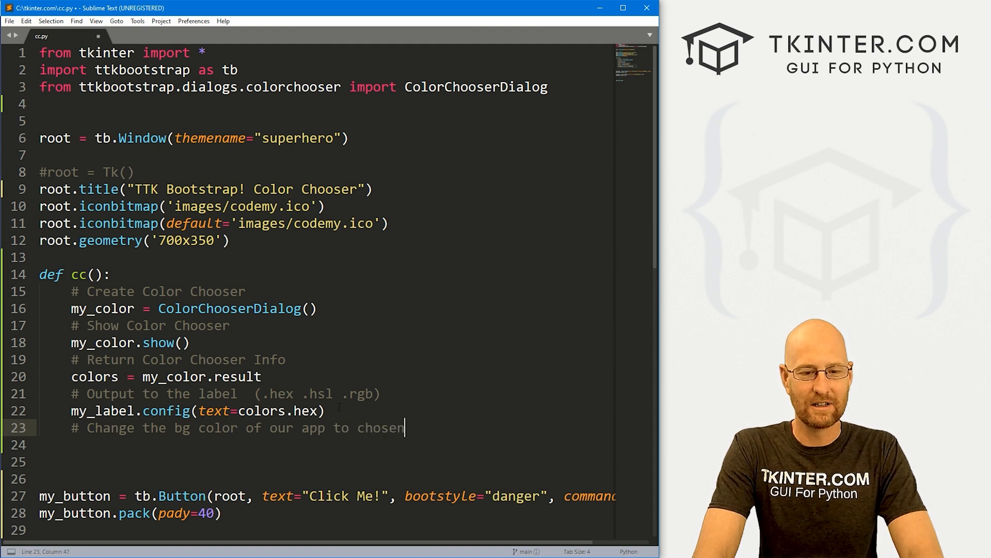
pyautogui.write('color')
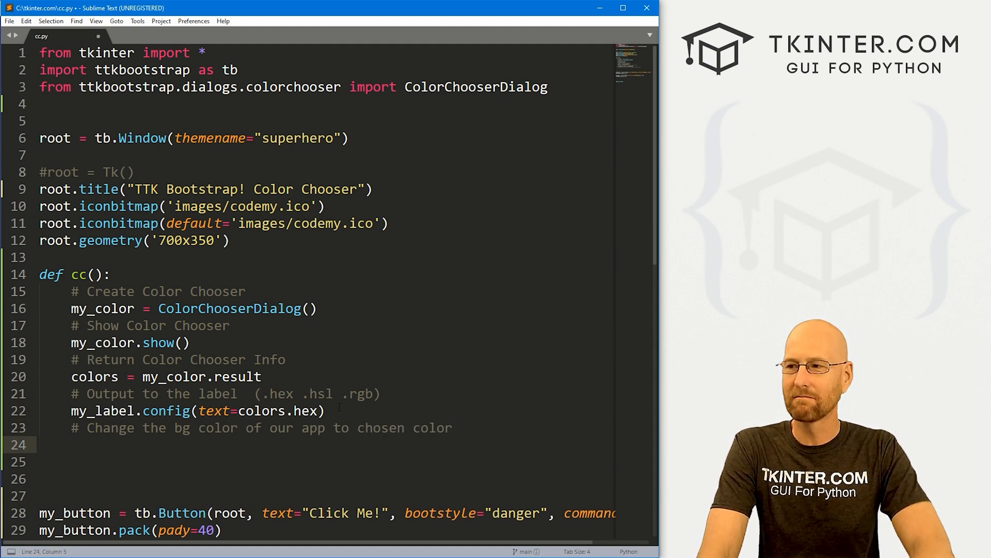
pyautogui.write('r')
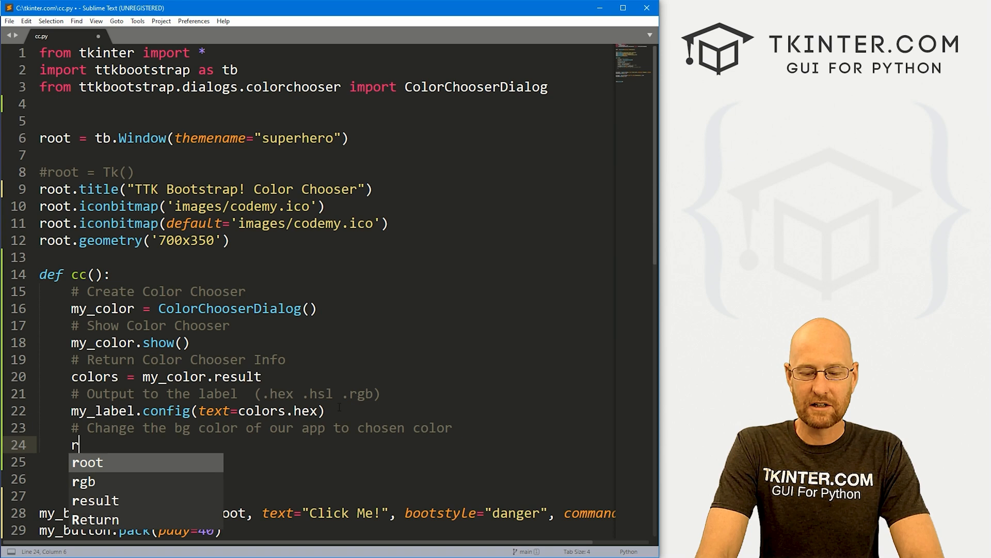
pyautogui.write('oot.configure(background=')
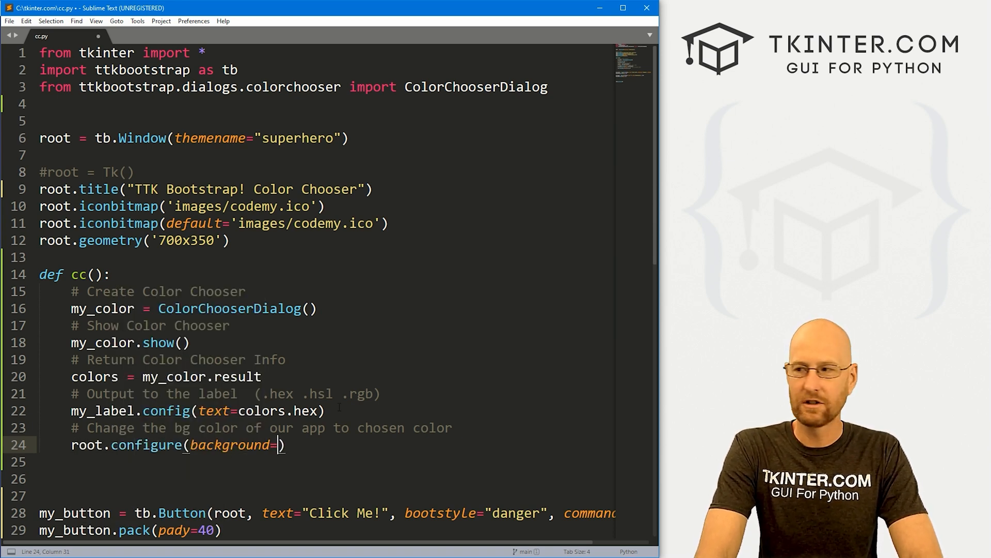
pyautogui.write('colors.hex')
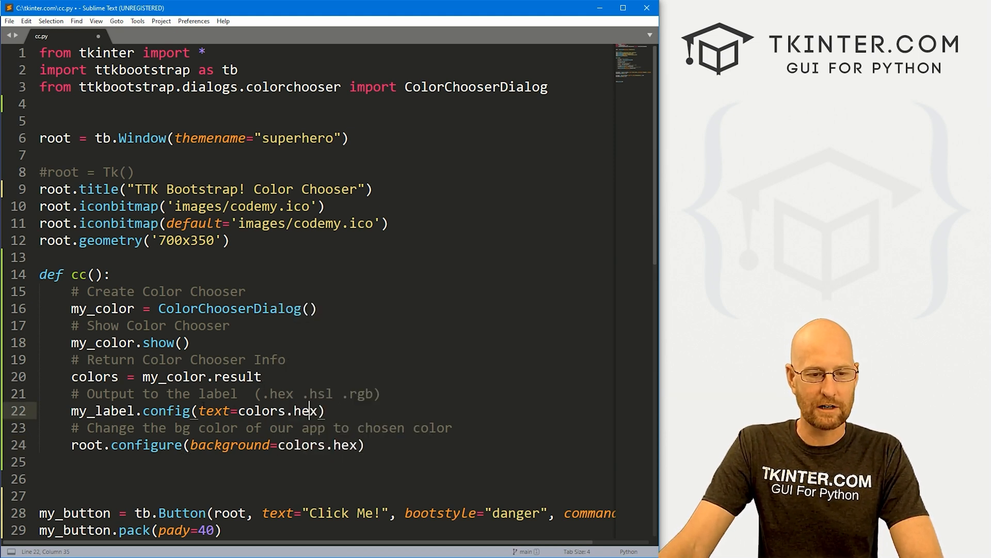
pyautogui.press('ctrl+s')
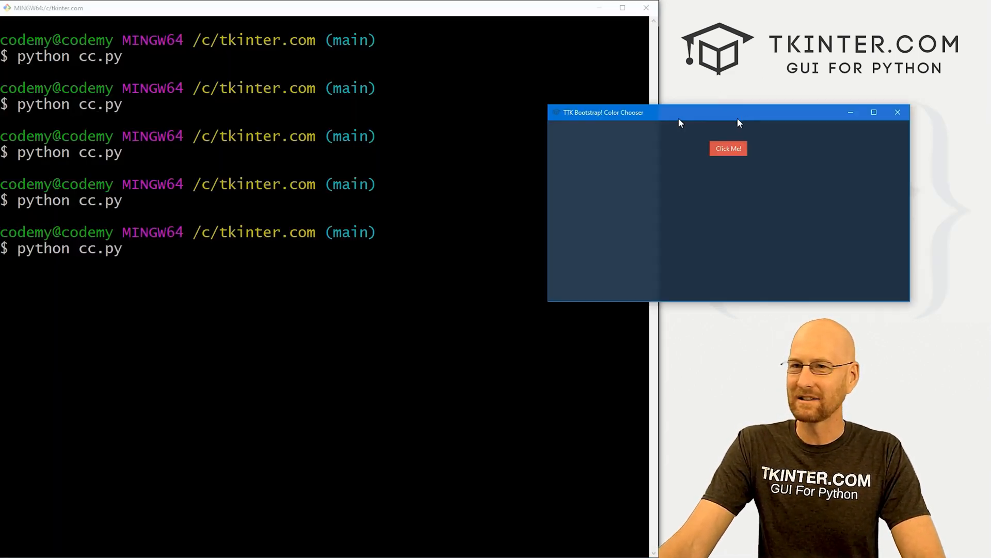
# Step: Pick pink then a vivid blue so the window background recolors to each
pyautogui.click(728, 148)
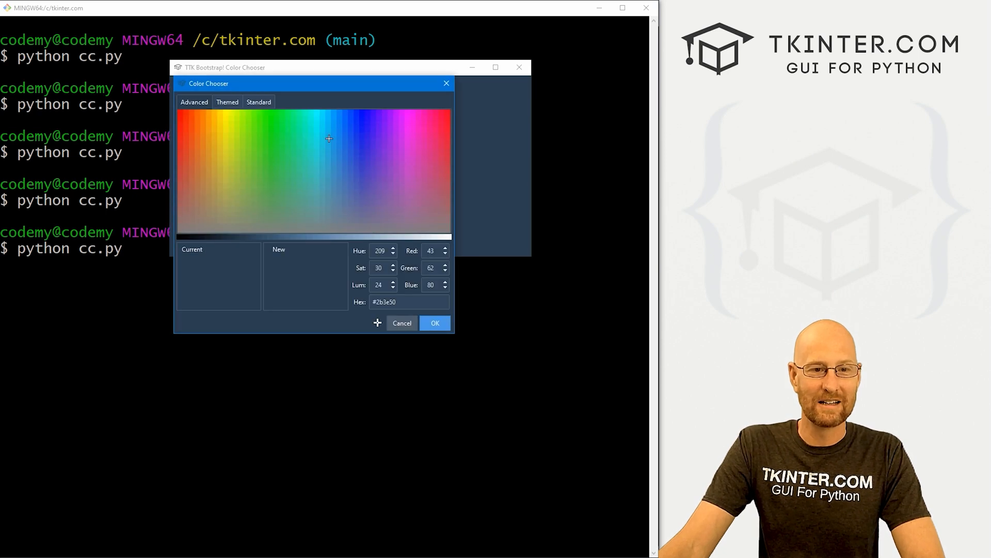
pyautogui.click(410, 133)
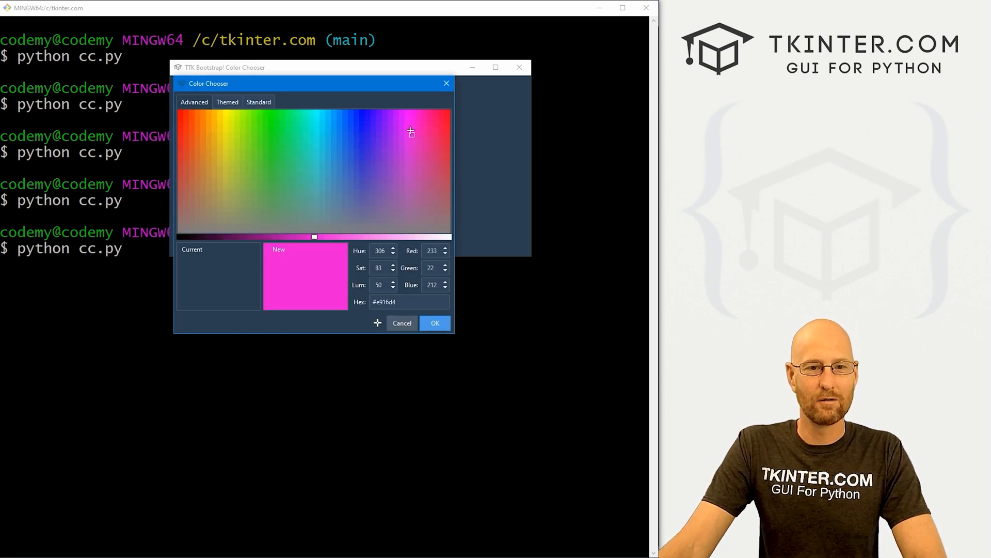
pyautogui.click(435, 322)
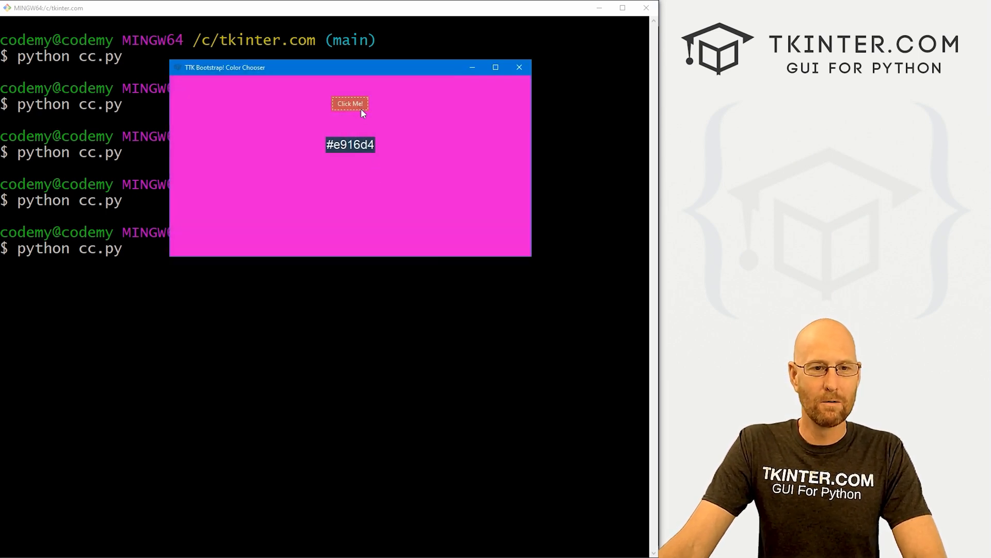
pyautogui.click(350, 104)
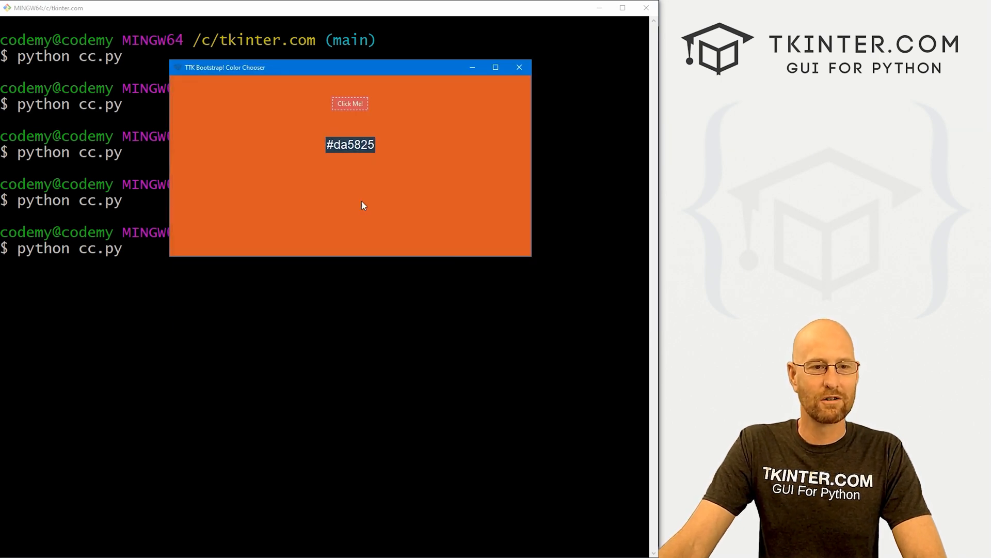
pyautogui.click(350, 103)
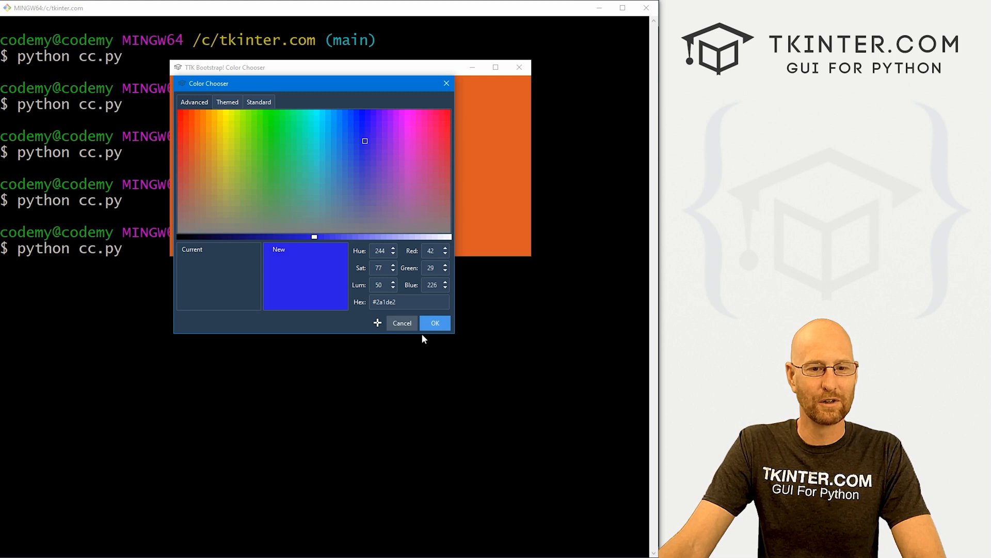
pyautogui.click(435, 322)
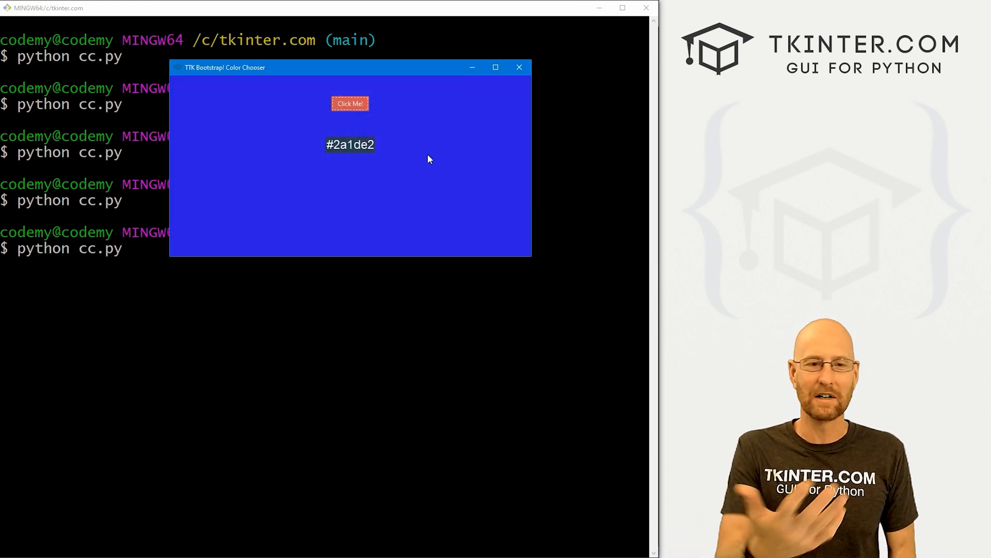
# Step: Pick another blue (#392ed1) to recolor the window, then reopen the chooser
pyautogui.click(350, 103)
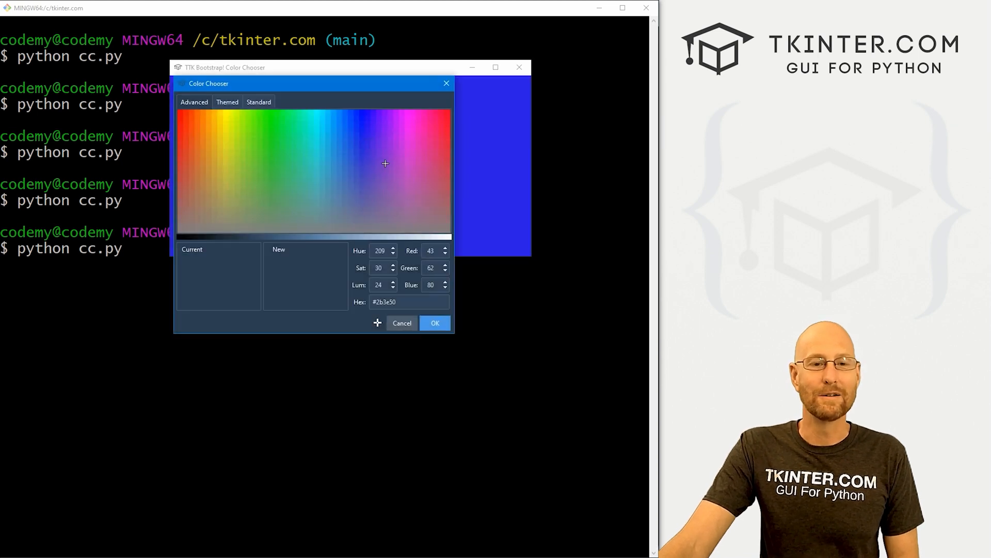
pyautogui.click(365, 158)
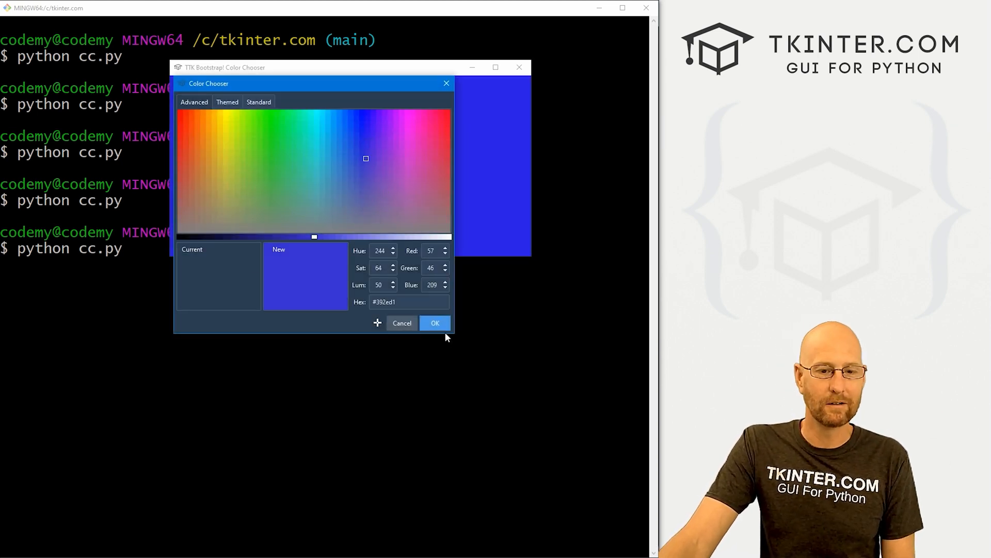
pyautogui.click(435, 323)
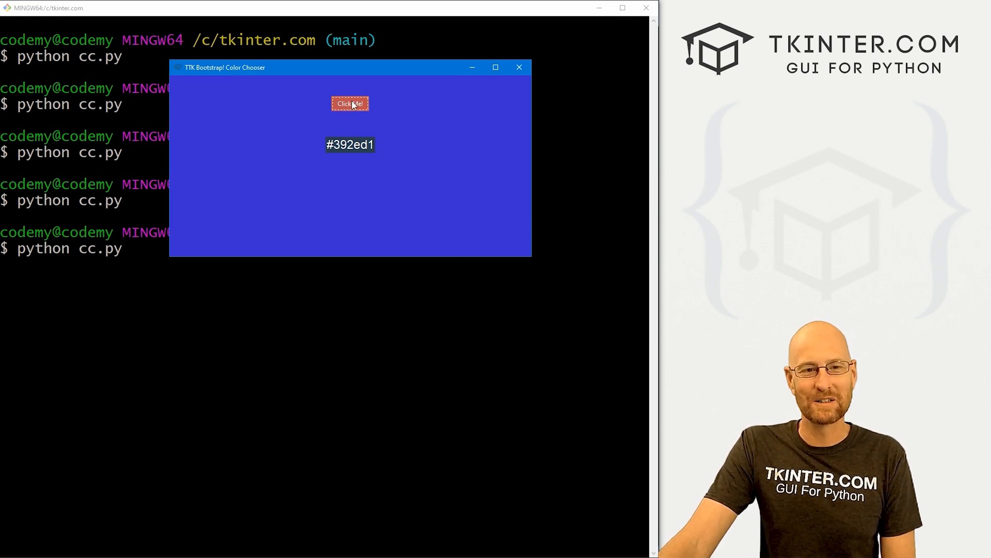
pyautogui.click(350, 104)
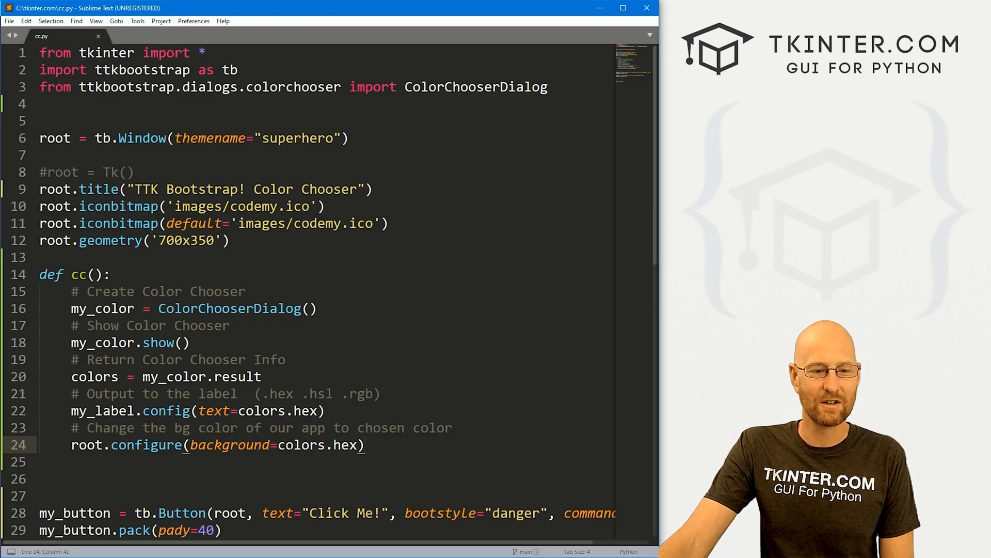
pyautogui.doubleClick(300, 444)
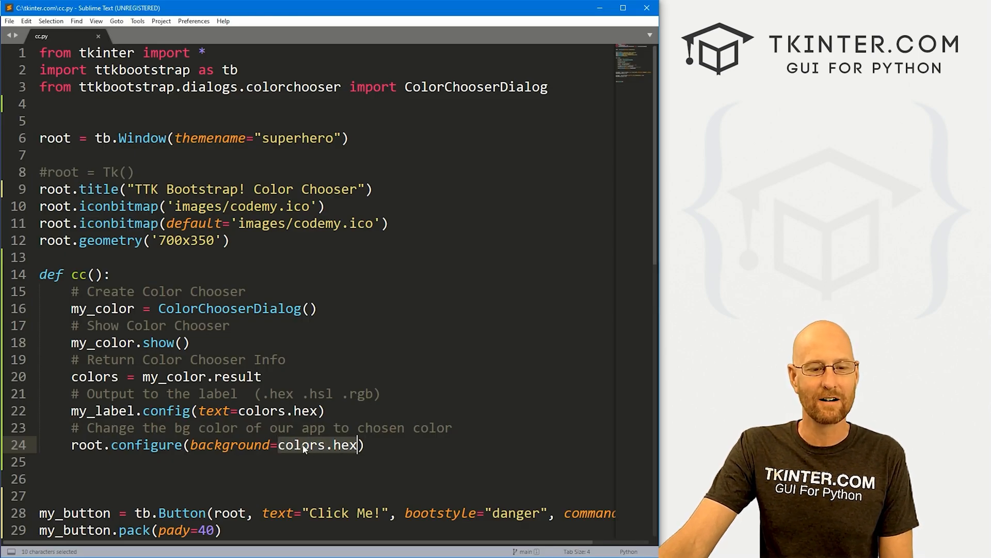
pyautogui.moveTo(307, 455)
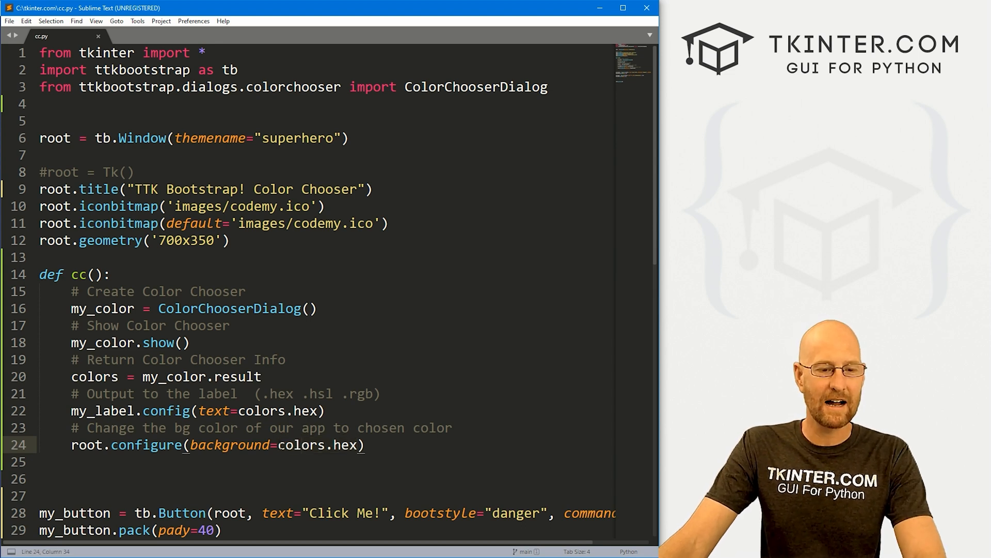
pyautogui.doubleClick(302, 444)
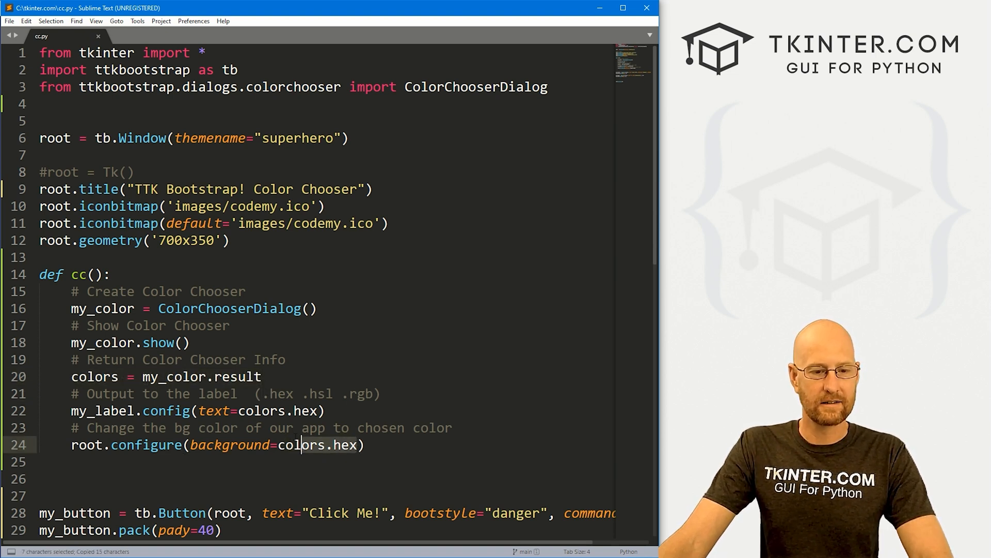
pyautogui.write('my_color.result')
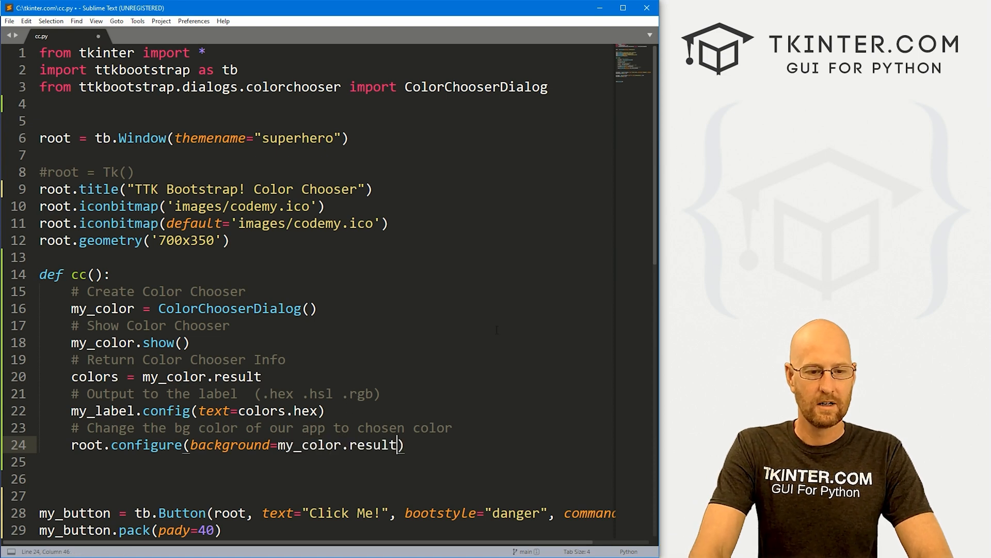
pyautogui.write('.g')
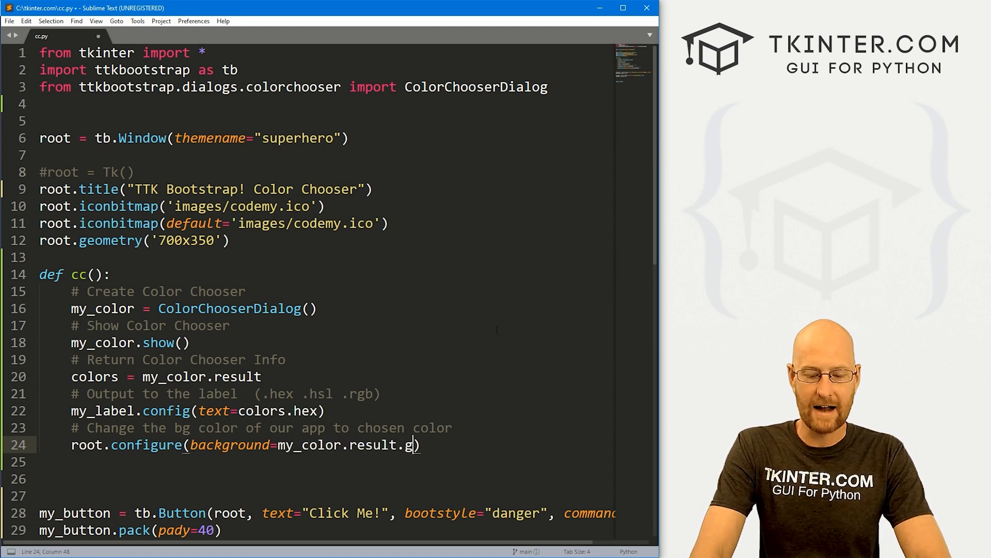
pyautogui.write('ex')
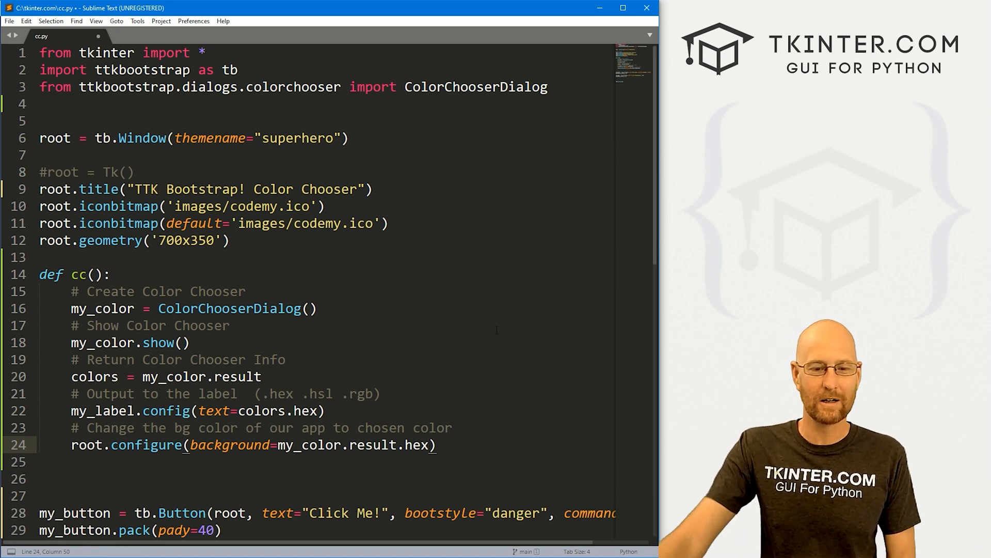
pyautogui.doubleClick(102, 308)
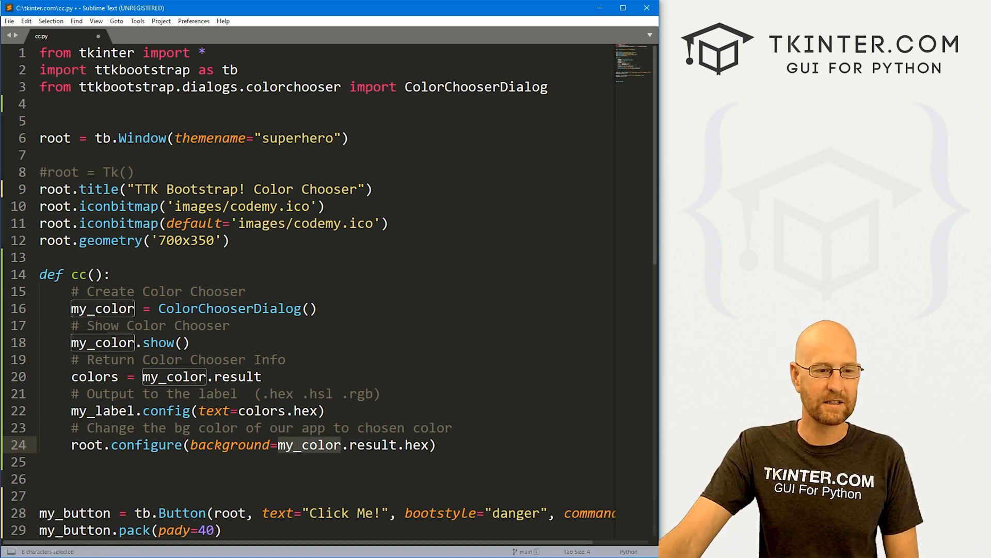
pyautogui.click(123, 309)
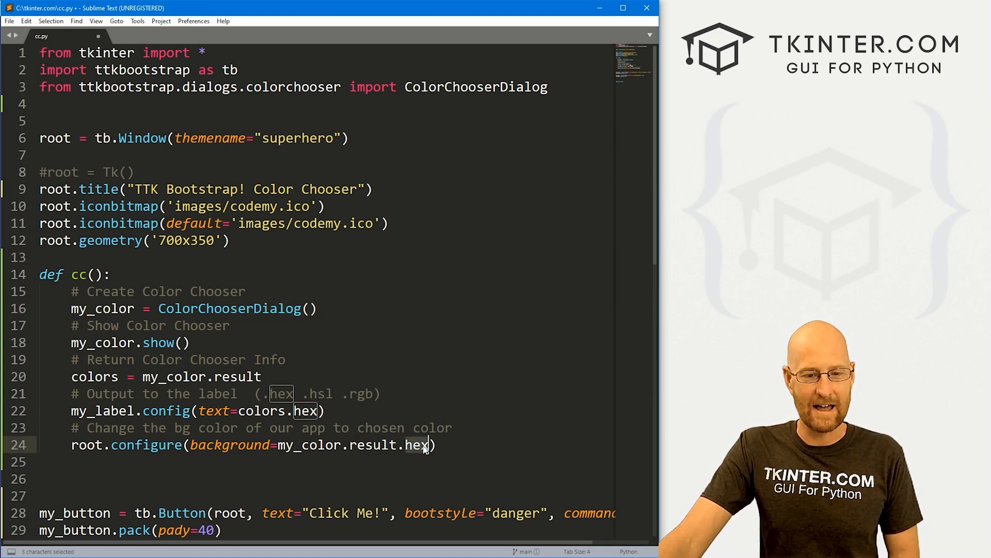
pyautogui.doubleClick(319, 393)
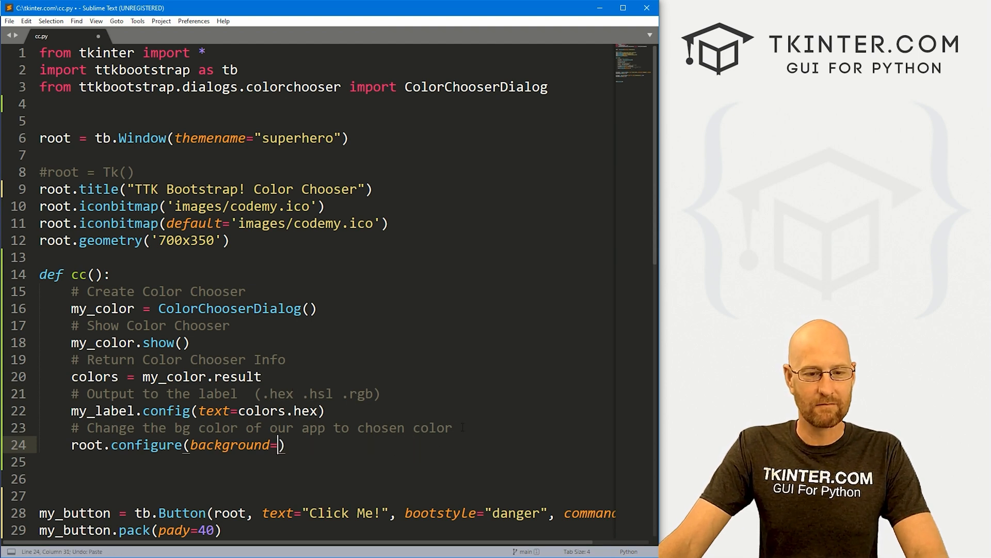
pyautogui.write('colors.hex')
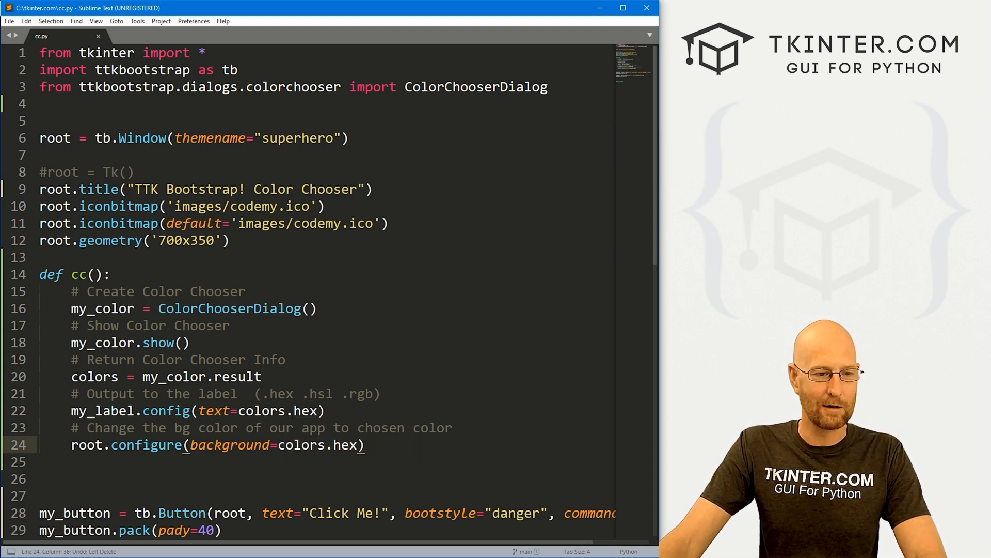